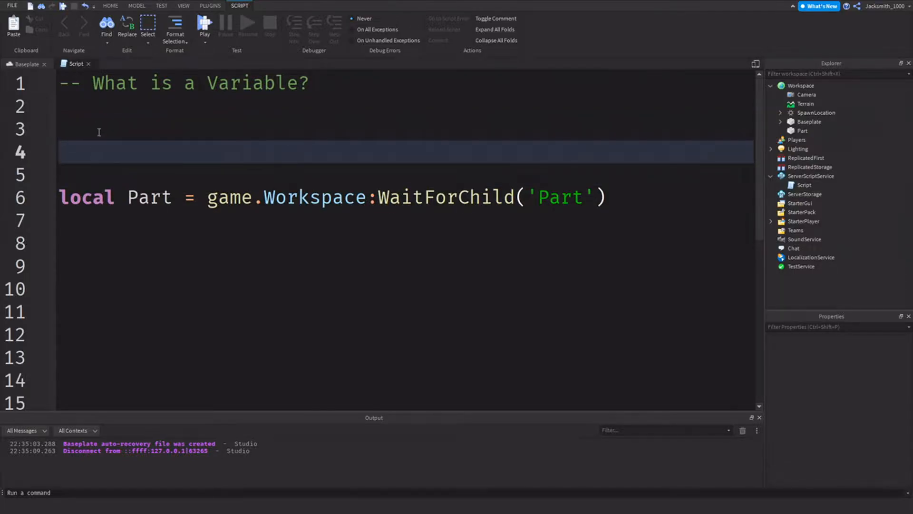
mouse_move(117, 167)
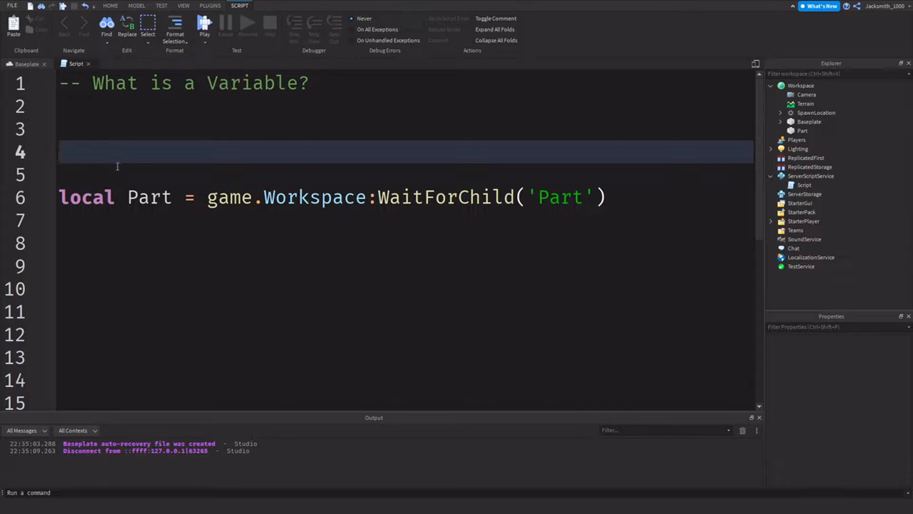
mouse_move(111, 151)
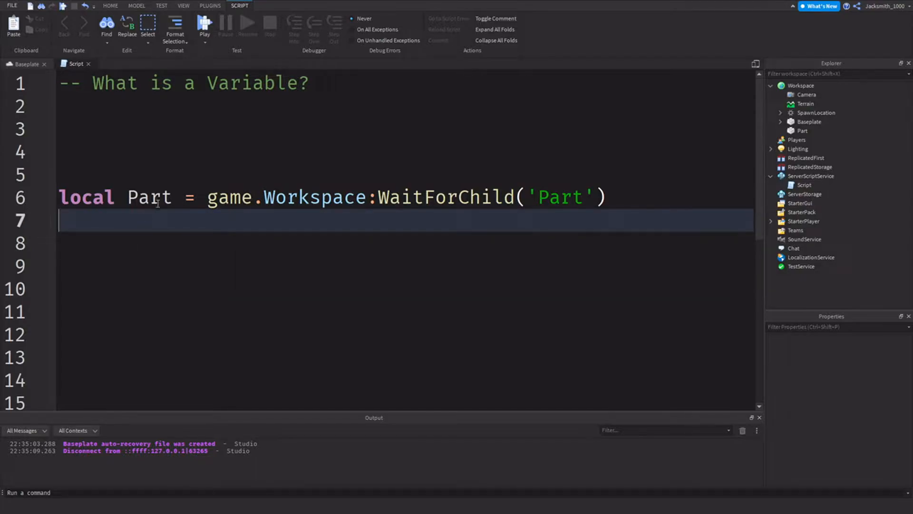
Delete the blank lines so the local Part declaration sits on line 3 under the comment.
drag(207, 197, 606, 197)
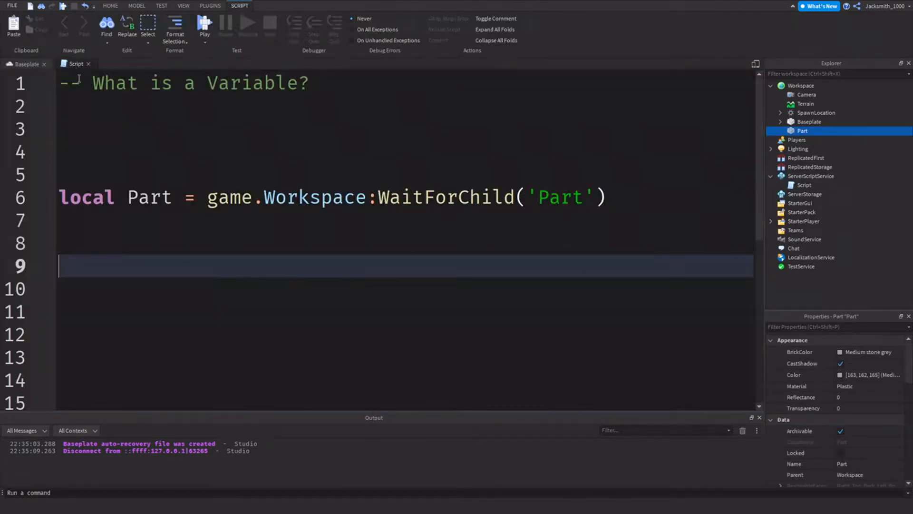
click(116, 153)
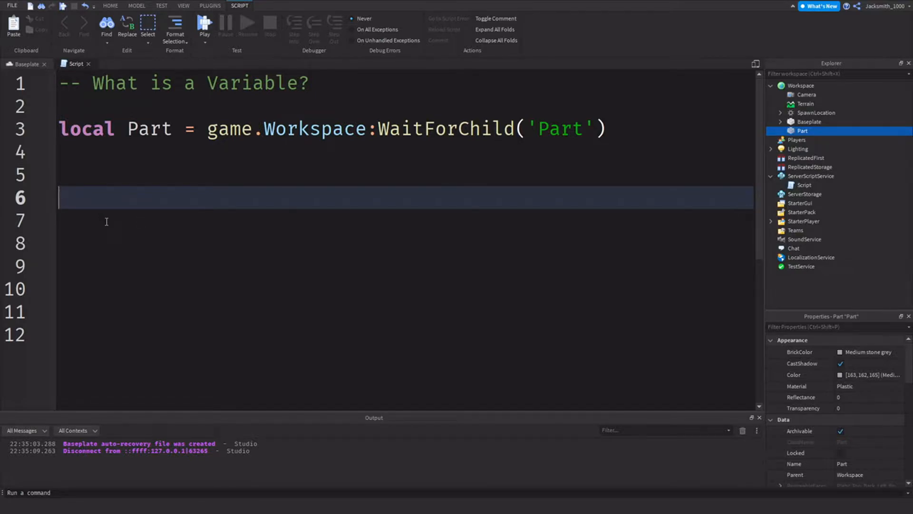
text(game.)
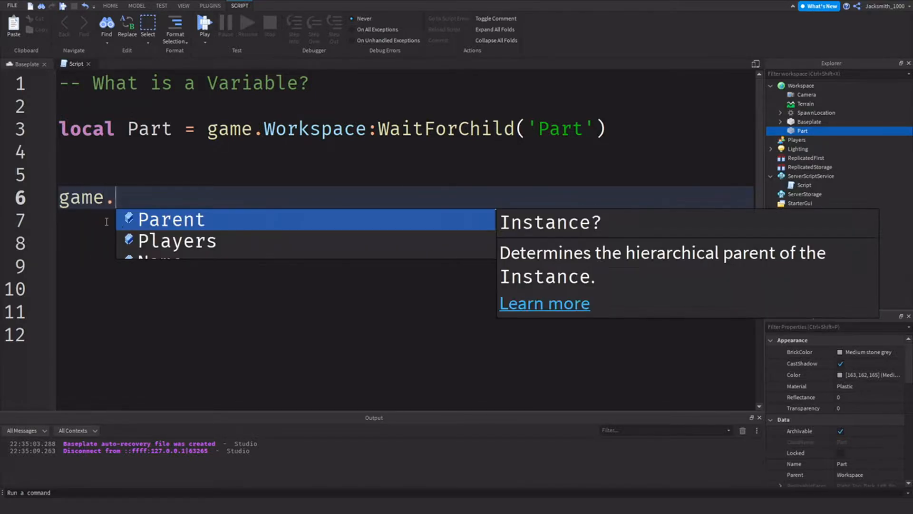
text(Workspace.)
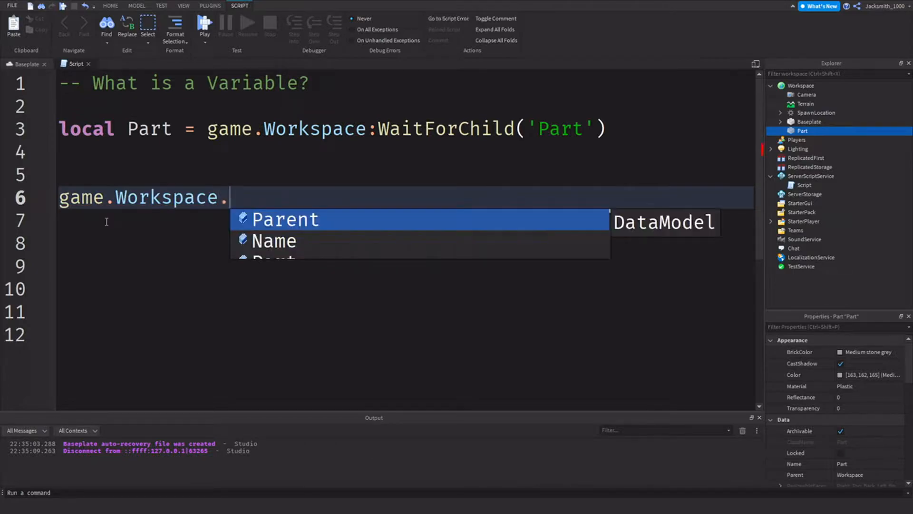
text(Part)
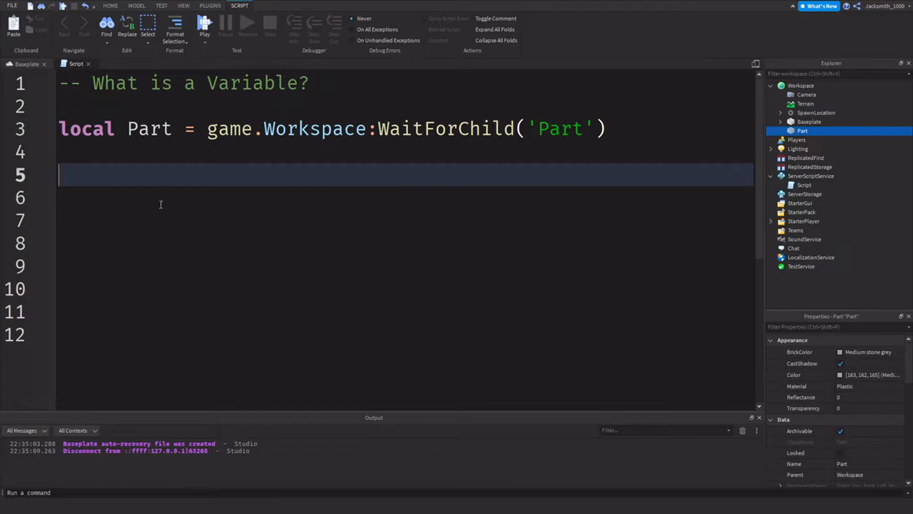
mouse_move(101, 204)
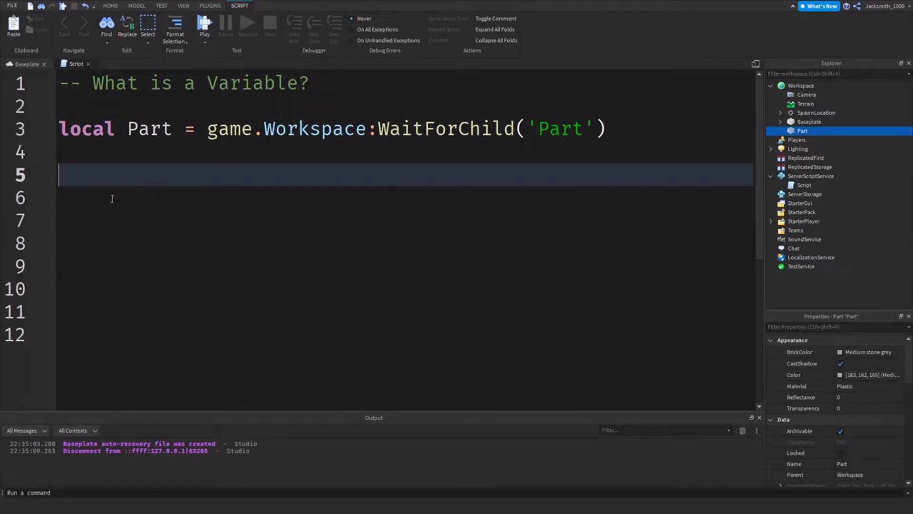
text(w)
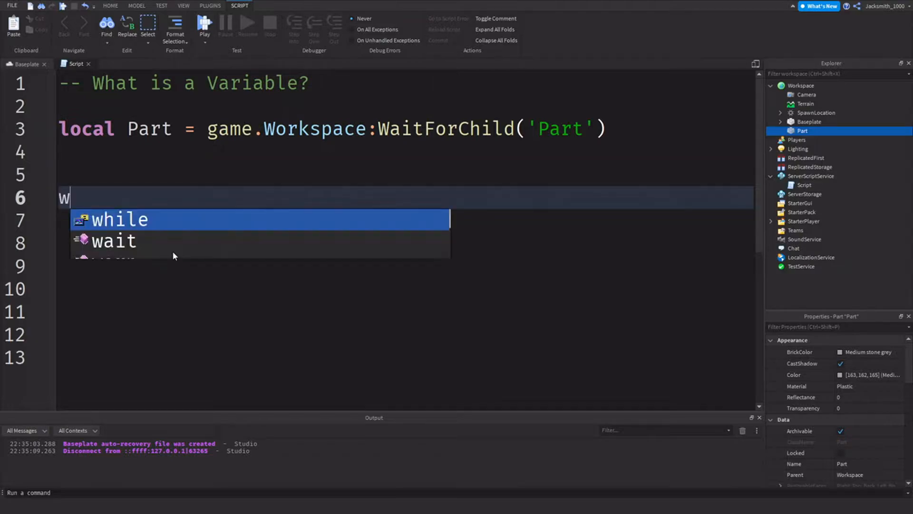
text(hile true)
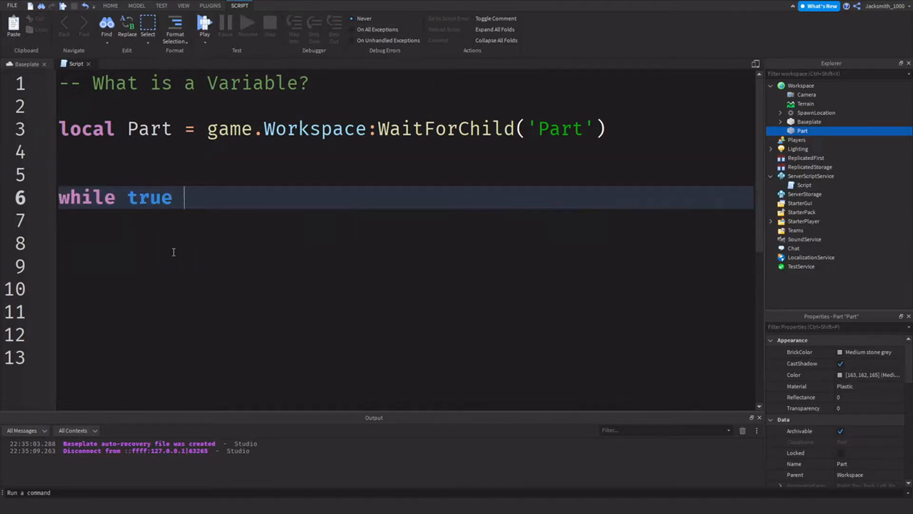
text(do)
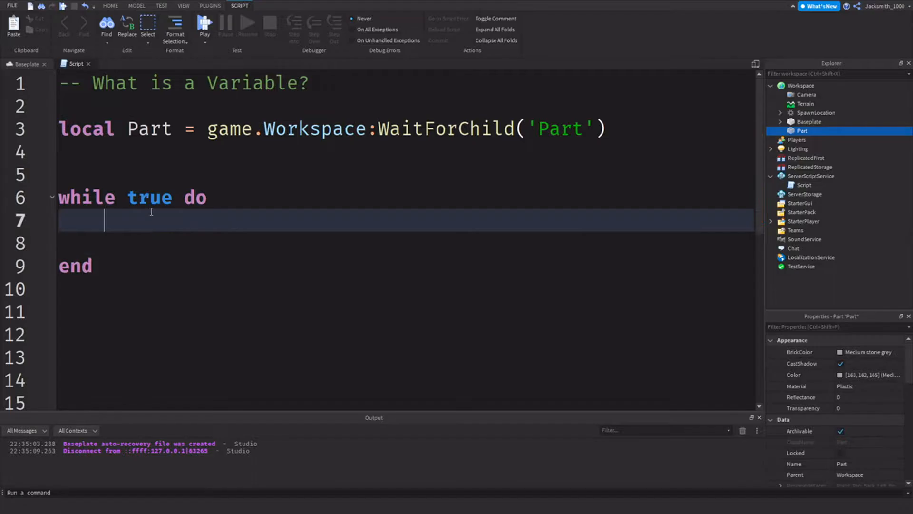
text(wait())
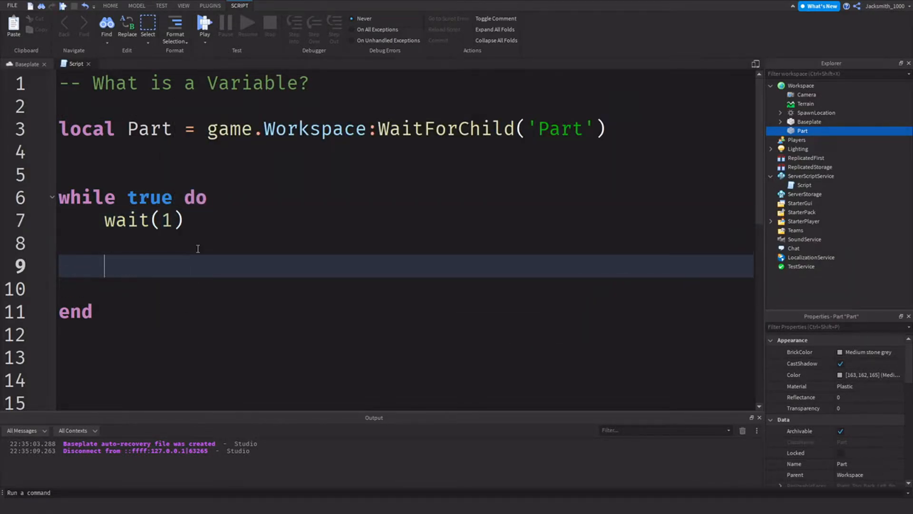
text(game.Workspace.Part)
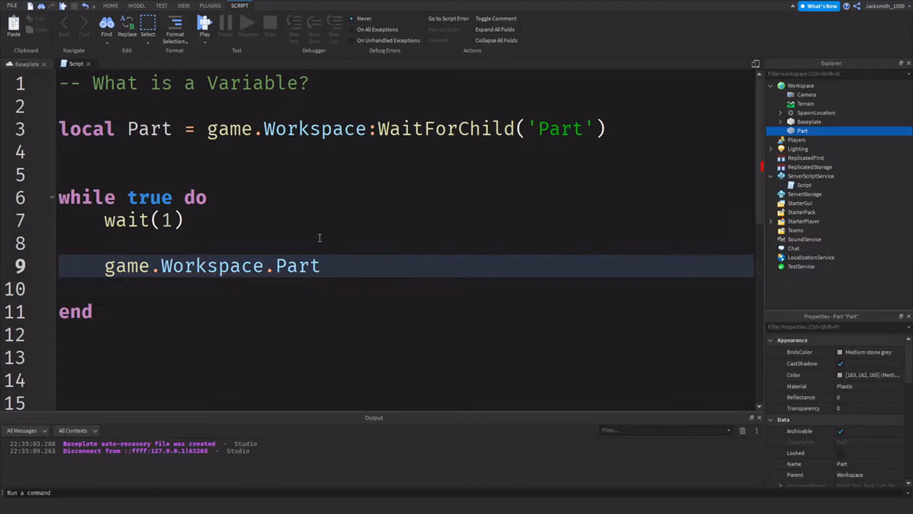
text(.Transparency)
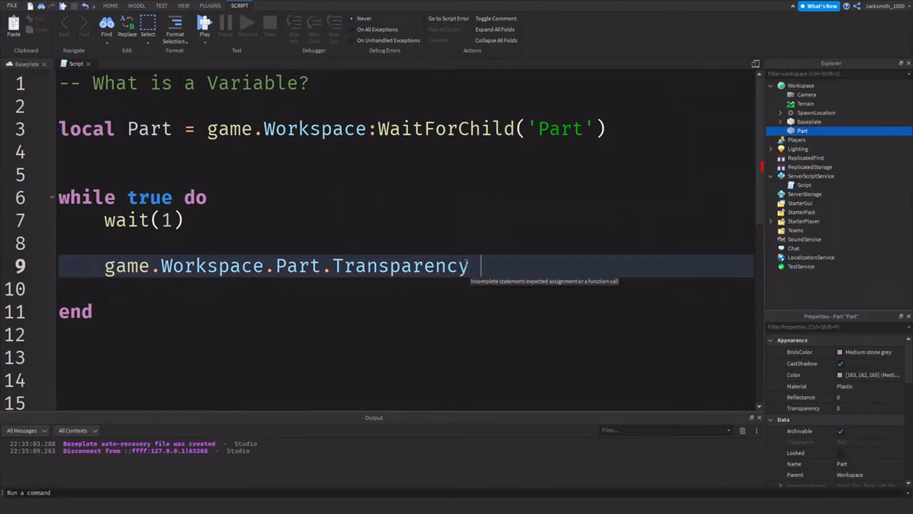
text(= 0.1)
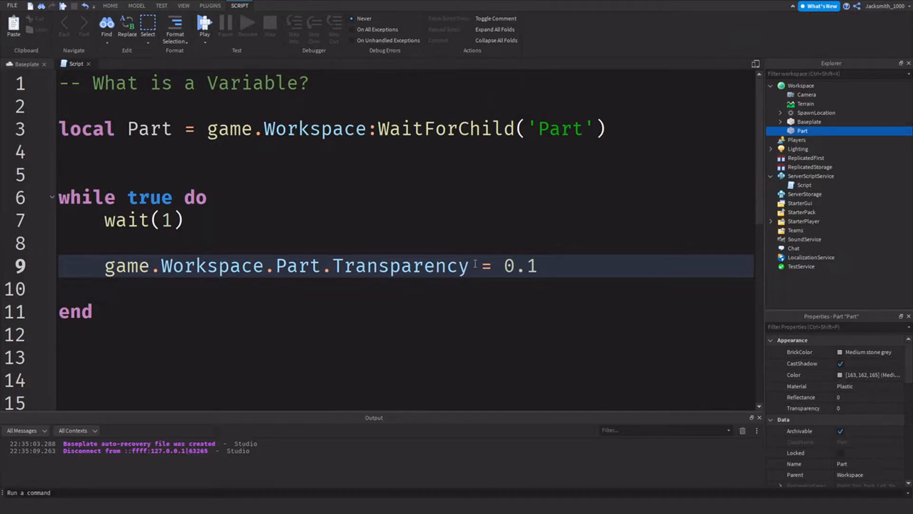
text(wait(1)
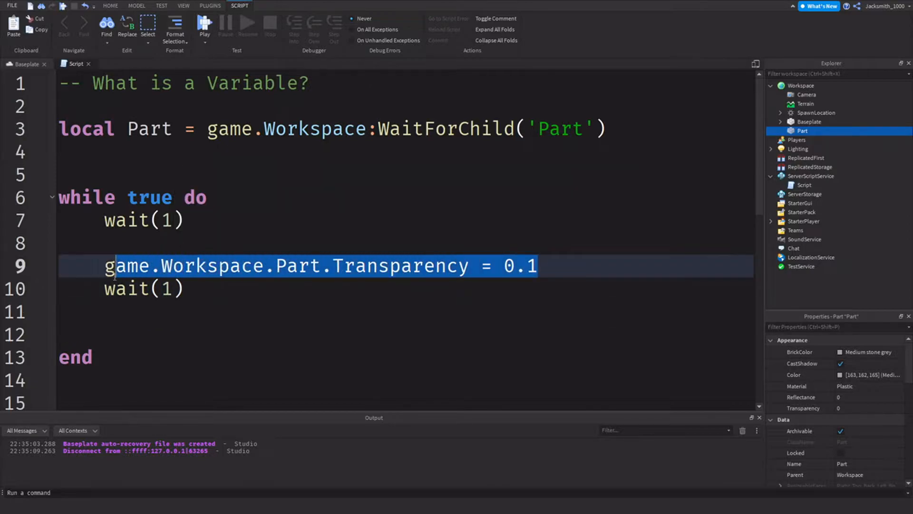
click(128, 312)
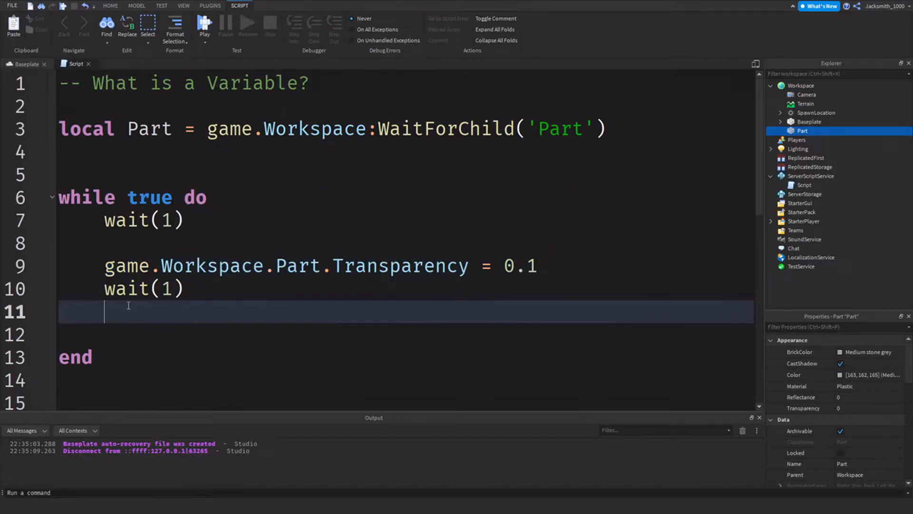
text(game.Workspace.Part.Transparency = 0.1)
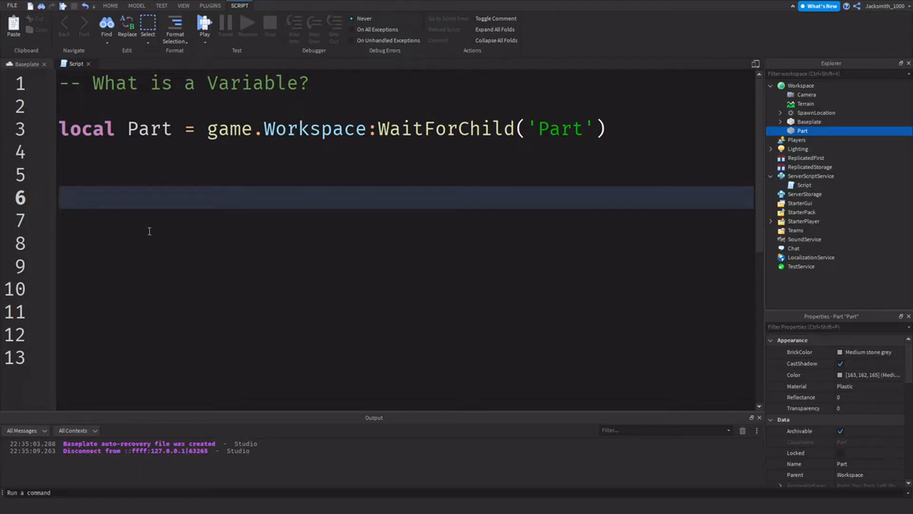
Write a while true do loop doing Part.Transparency += 0.01 then wait(0.1), closed with end.
text(while)
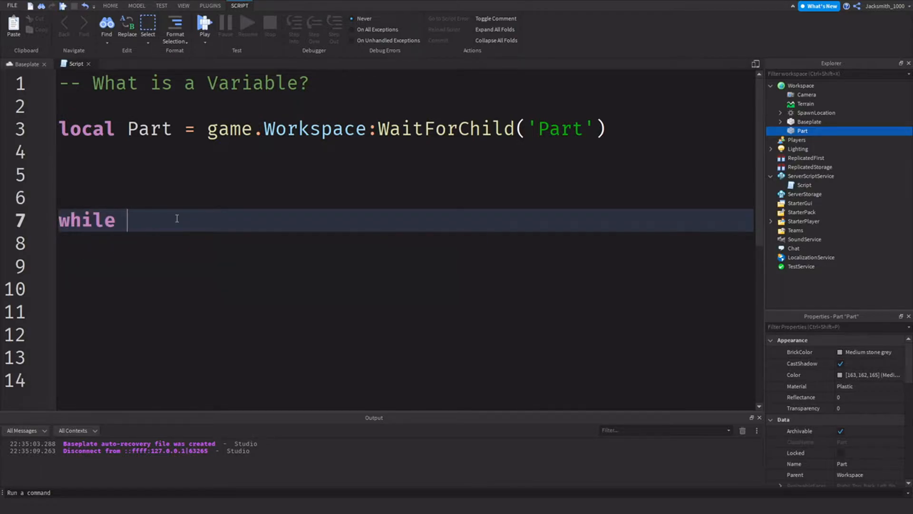
text(true do)
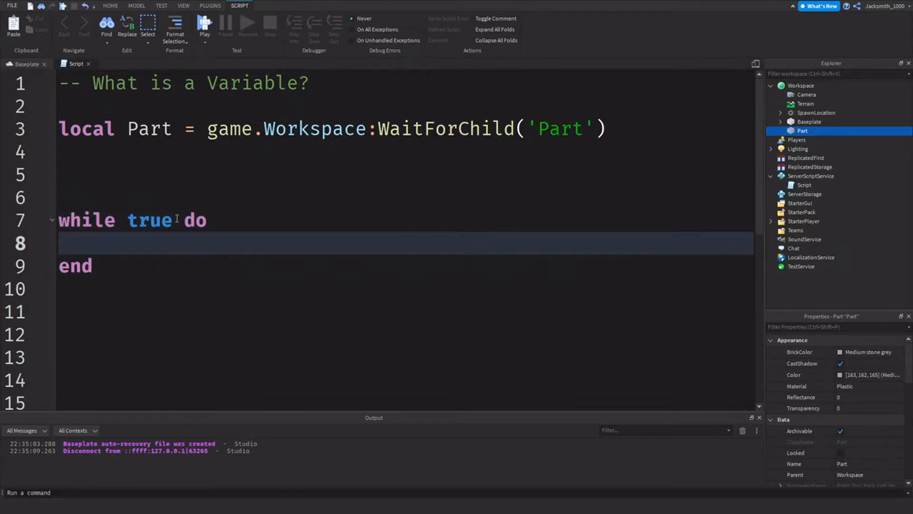
text(Part)
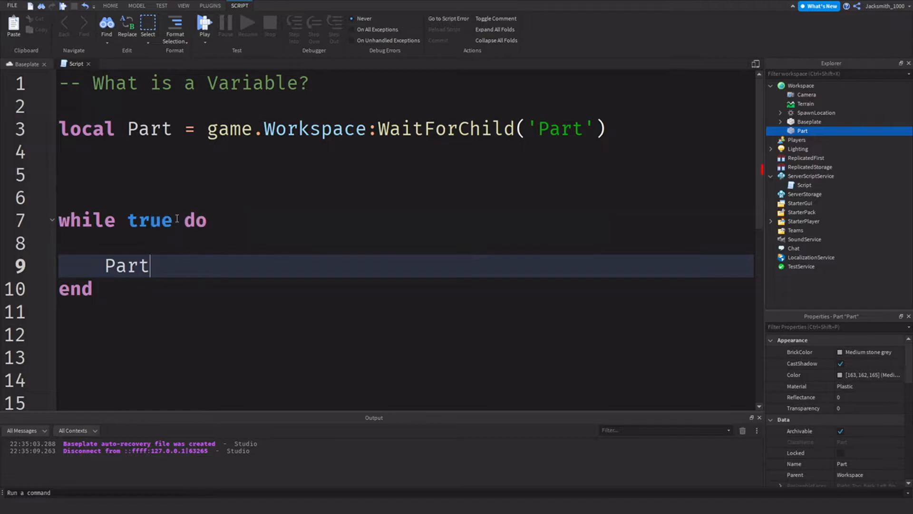
text(.Transparency)
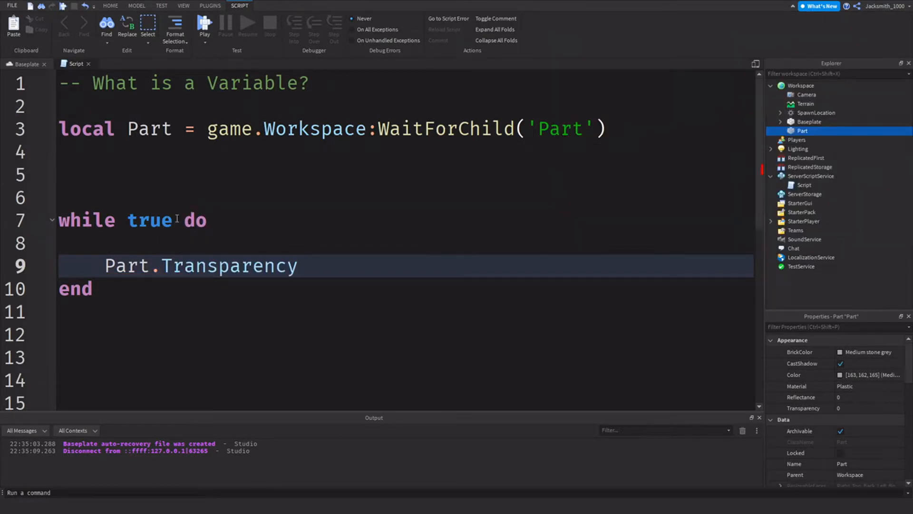
text(+=)
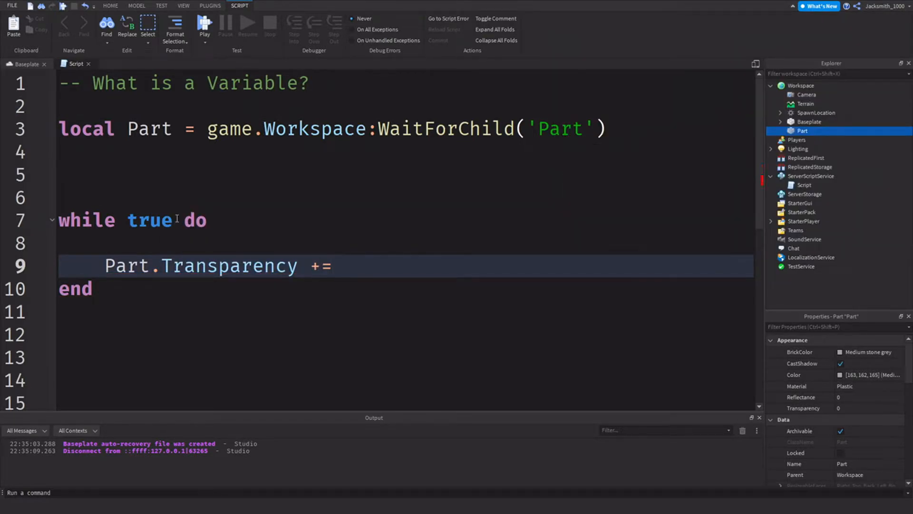
text(0.01)
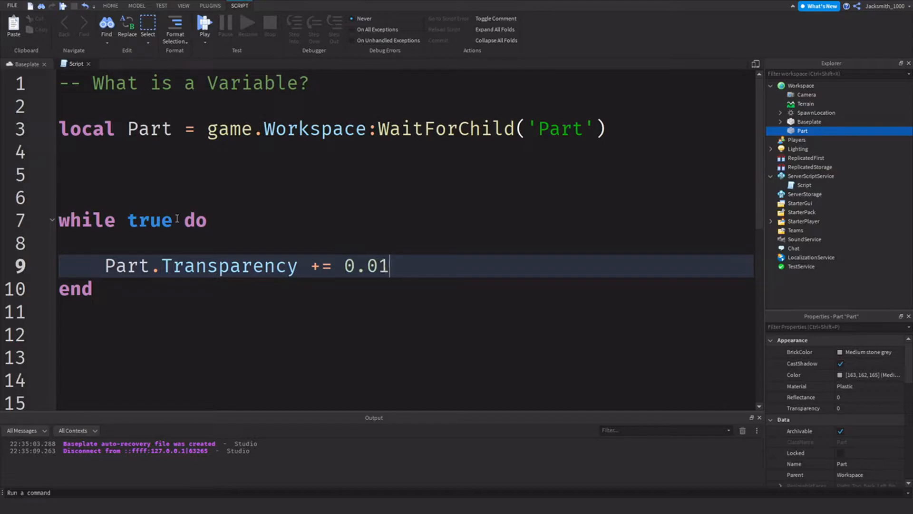
text(wait(0.1)
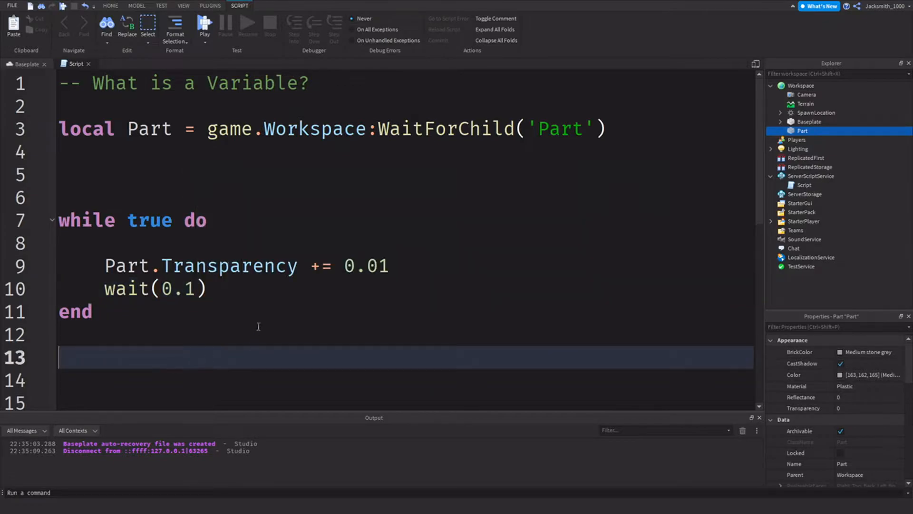
drag(104, 266, 206, 288)
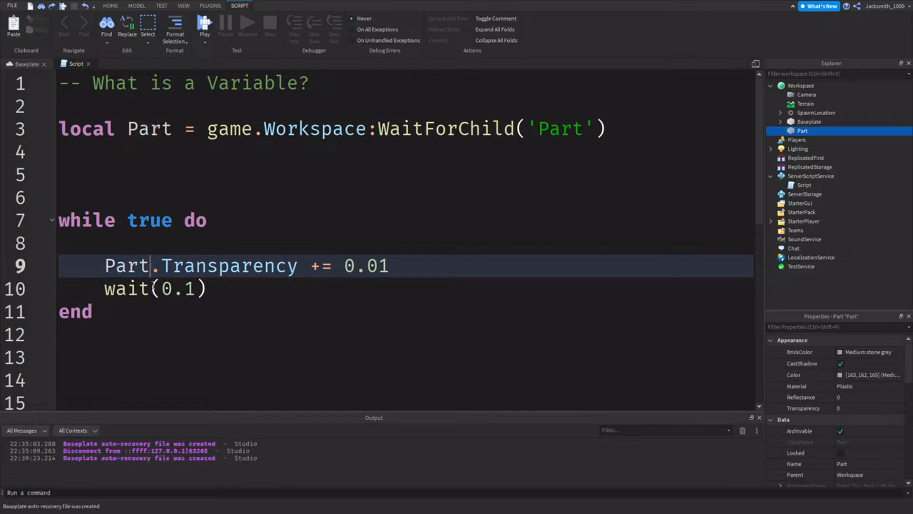
double_click(127, 265)
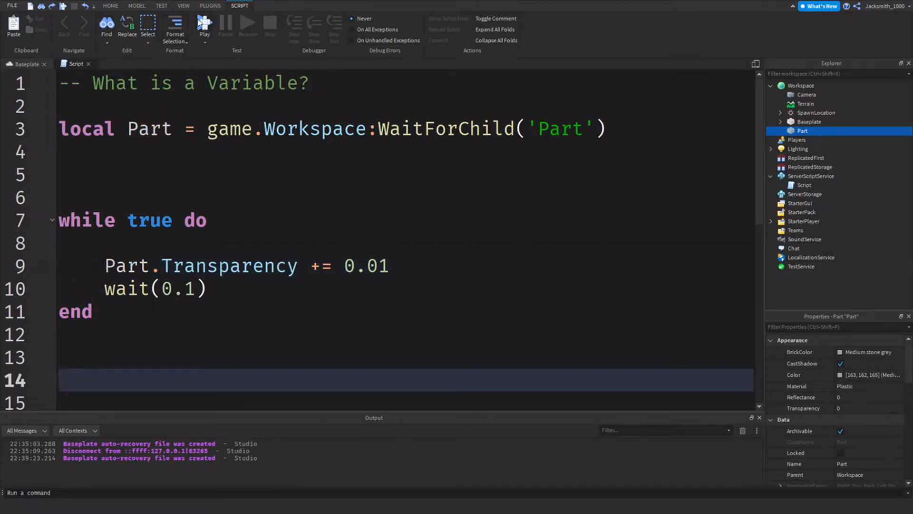
Test the transparency loop with Play > Run, then stop the run.
click(205, 26)
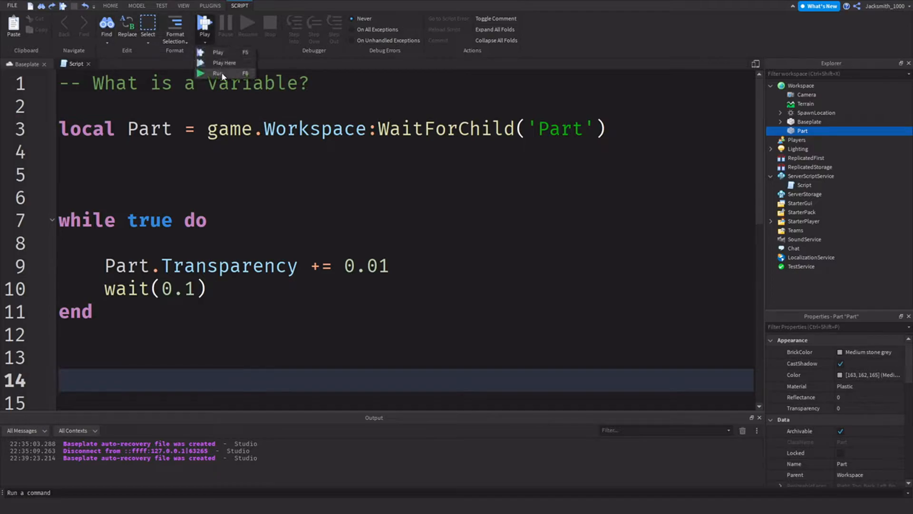
click(218, 73)
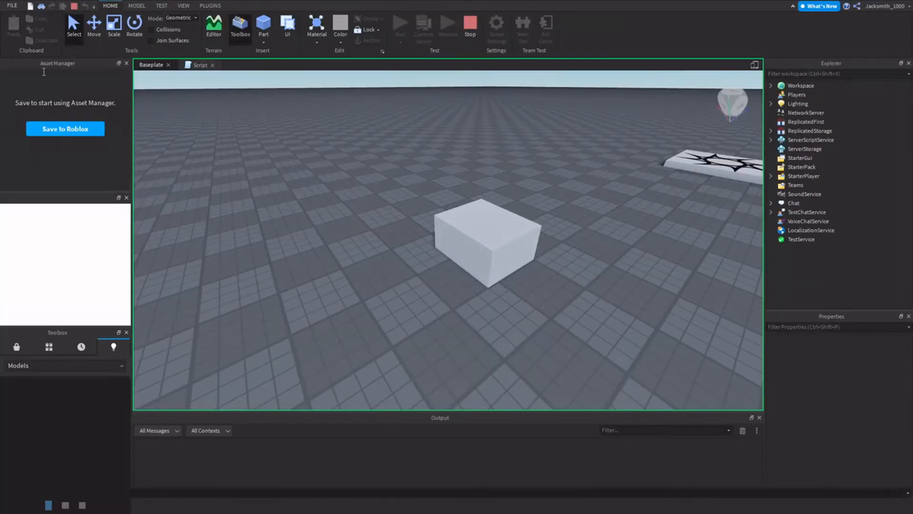
click(213, 28)
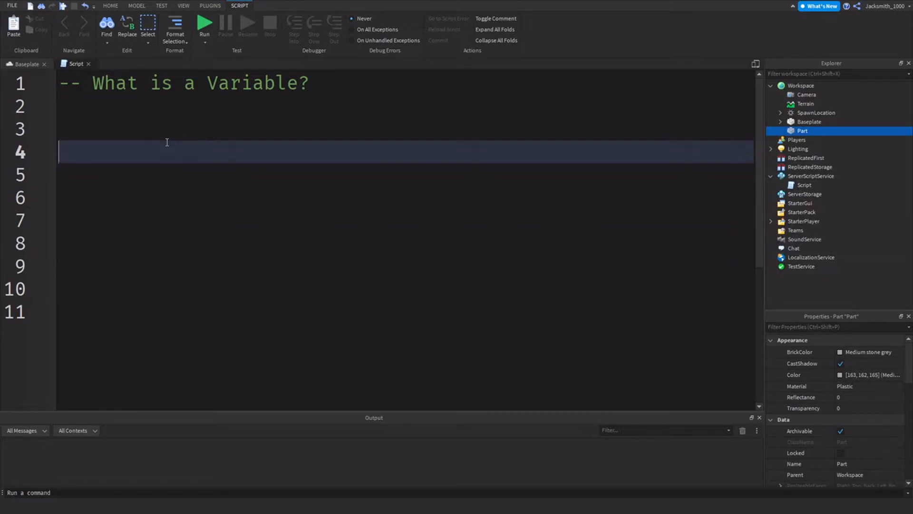
Type local Number = 10 on line 4, highlighting the local keyword and the name.
text(local Nu)
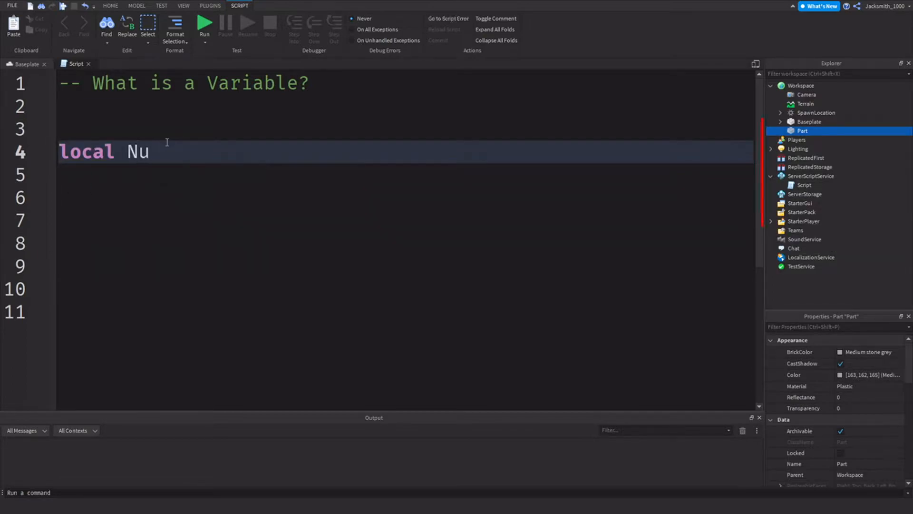
text(mber =)
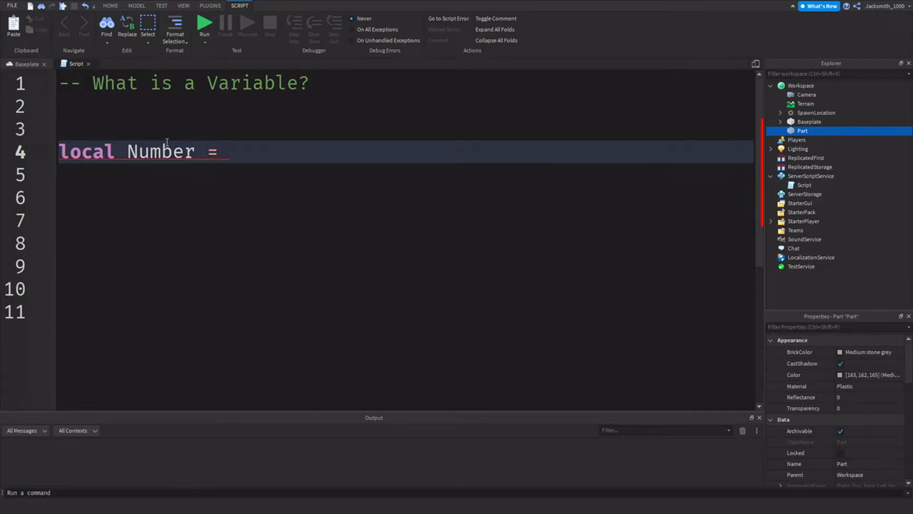
double_click(171, 151)
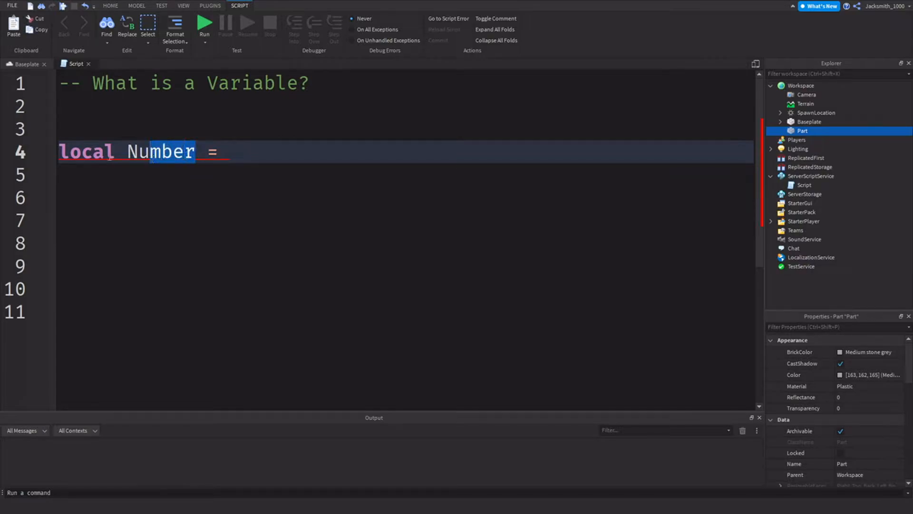
double_click(86, 151)
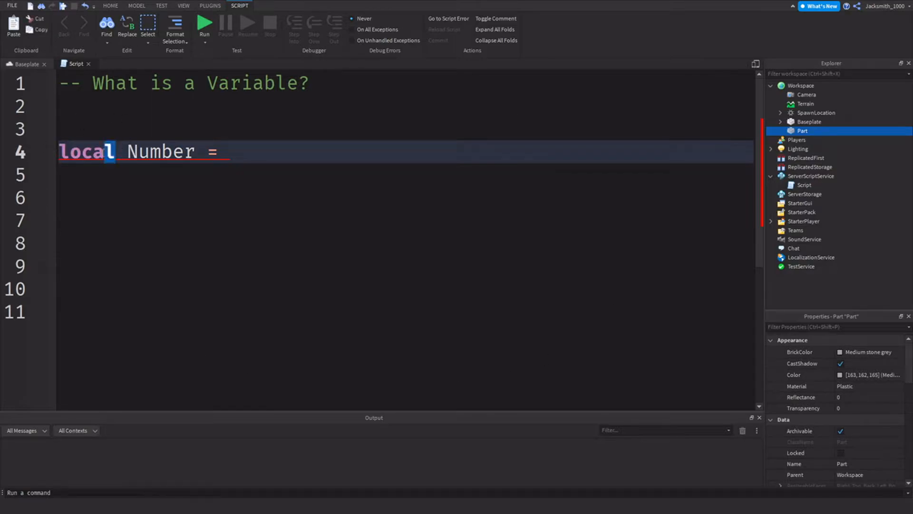
double_click(87, 151)
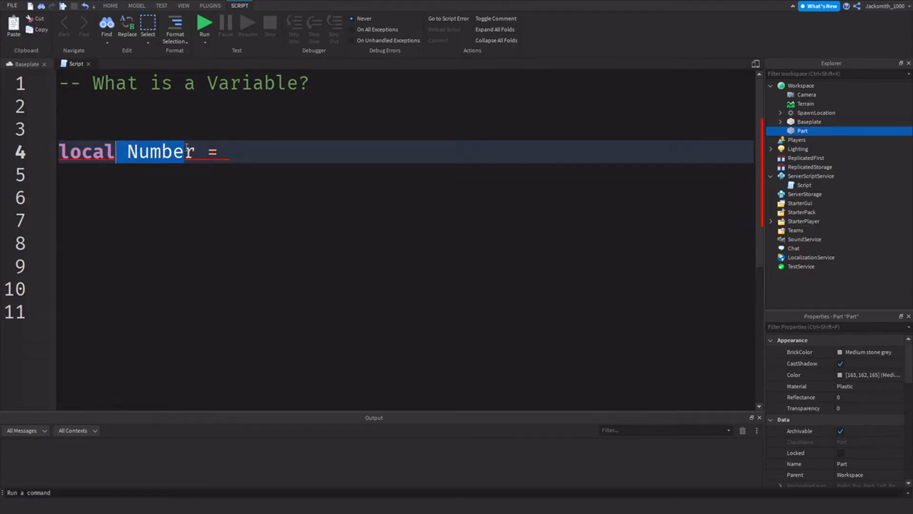
double_click(156, 151)
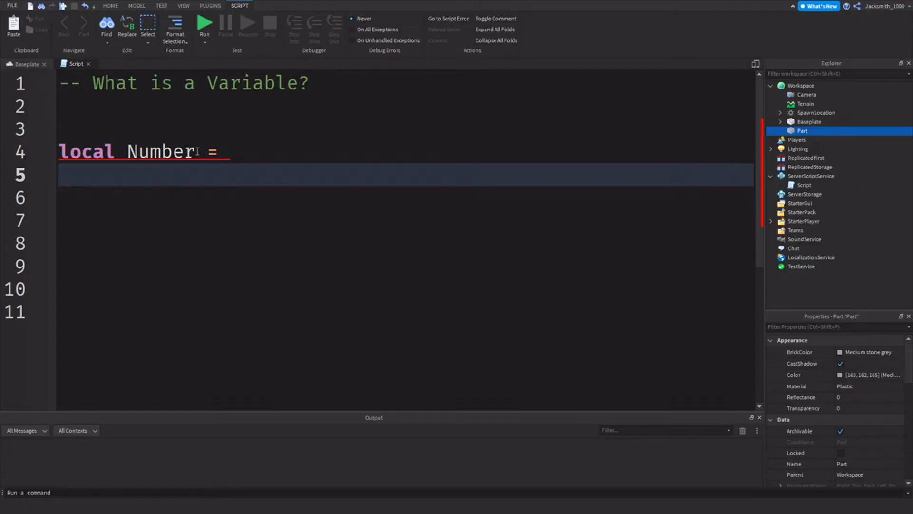
double_click(160, 151)
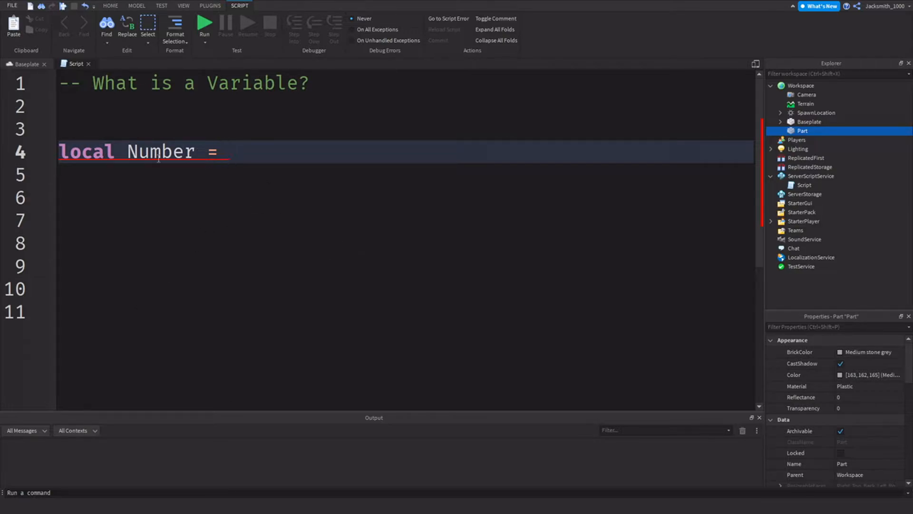
mouse_move(469, 217)
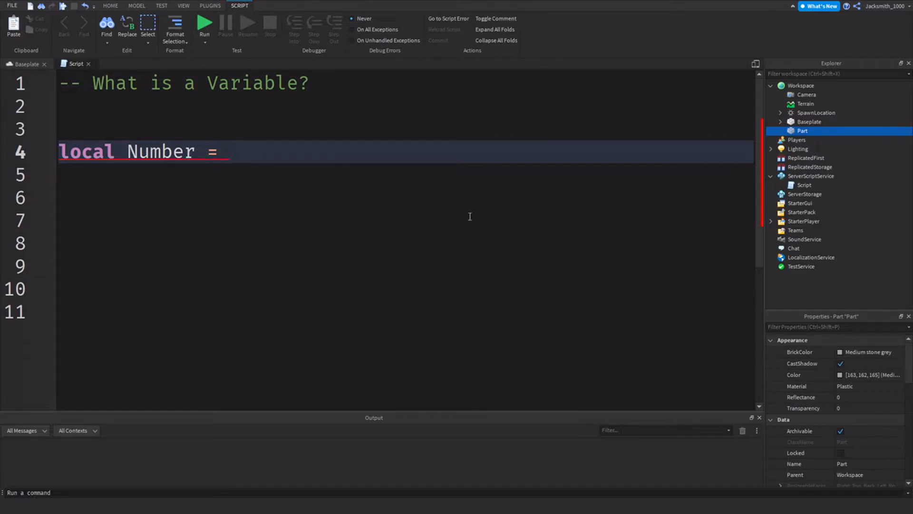
text(10)
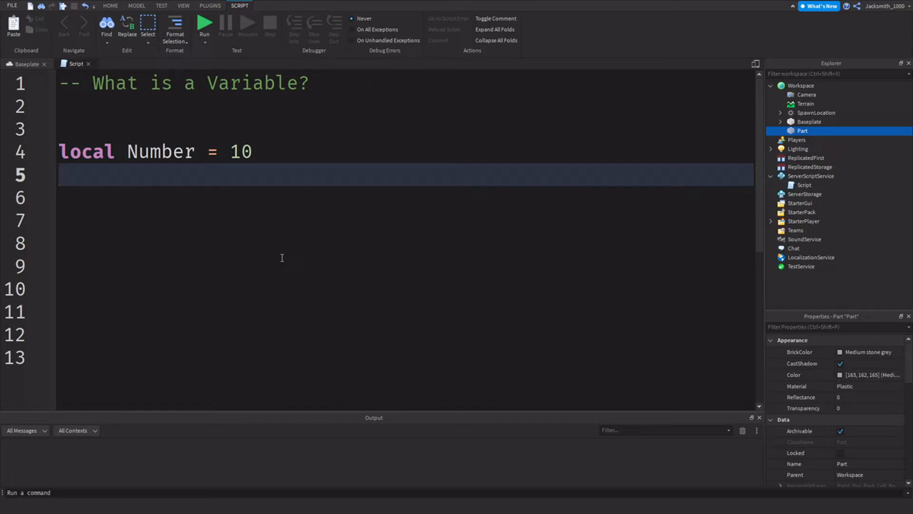
Type local String = 'Hello there, this is my string!' on line 5.
text(loc)
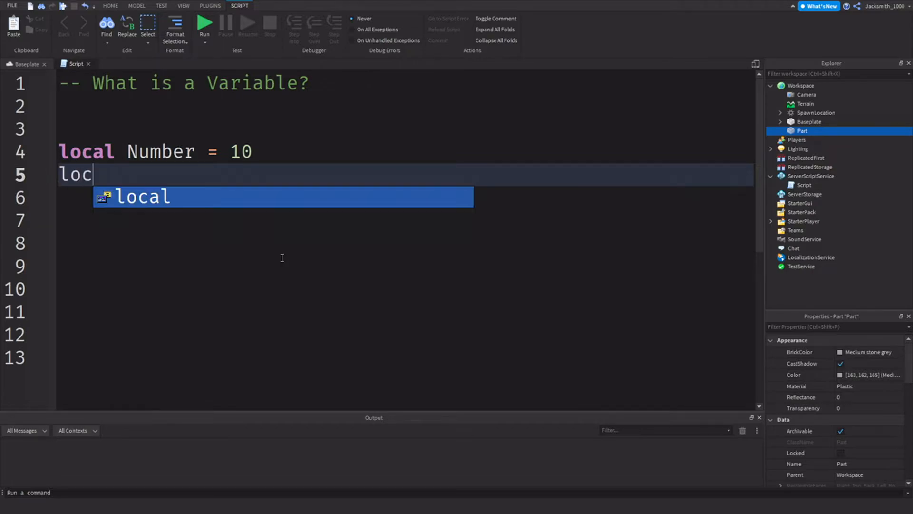
text(al String = ')
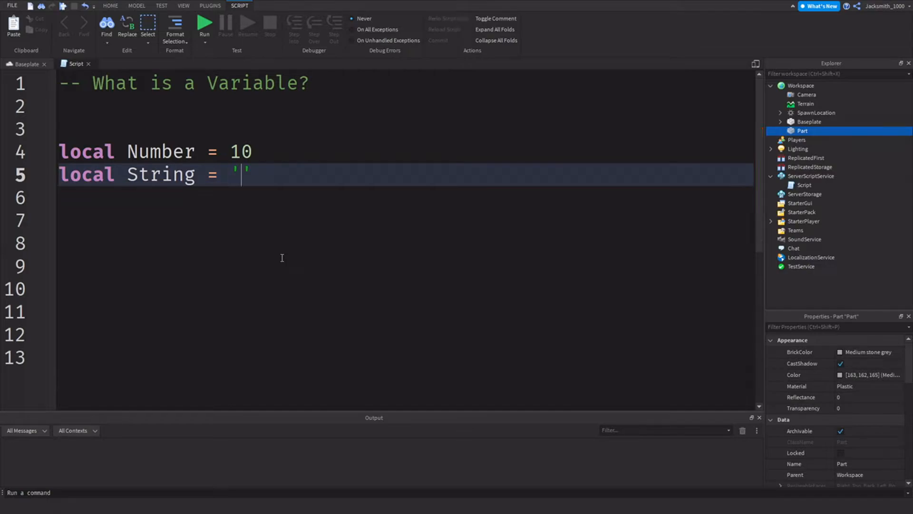
text(Hello)
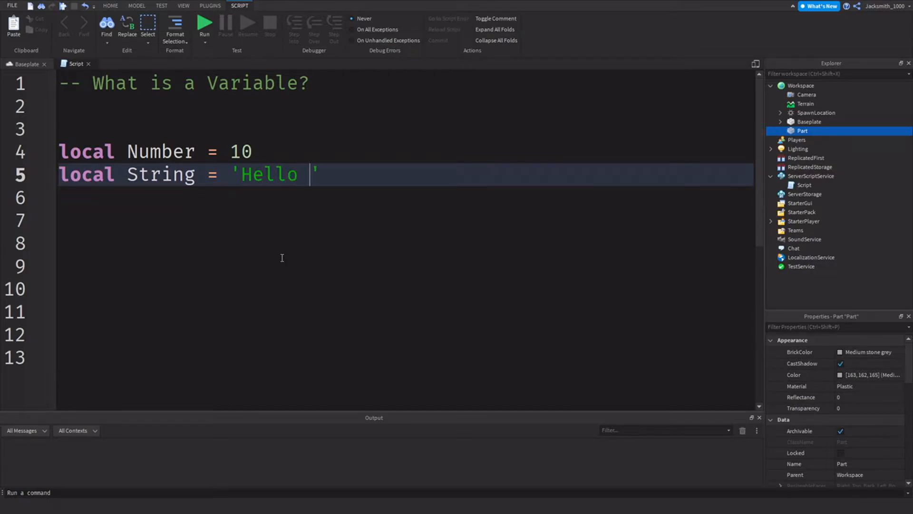
text(there, this i)
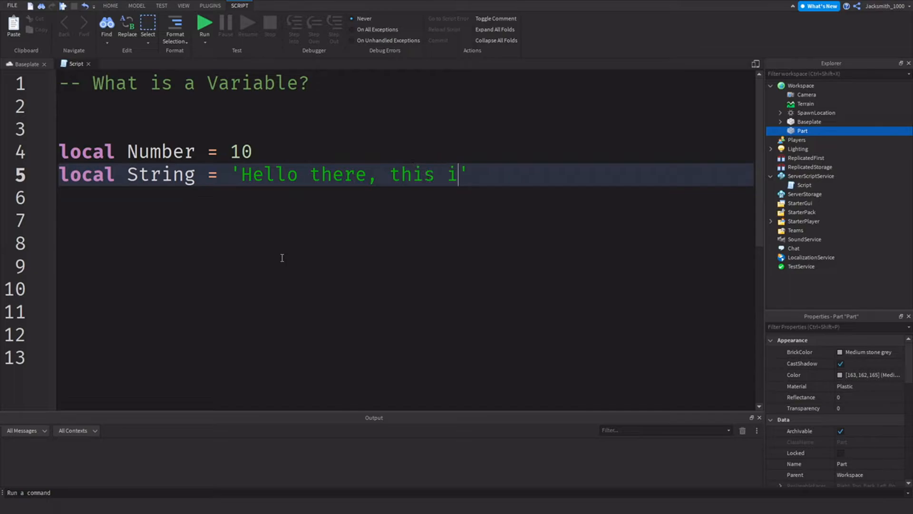
text(s my string)
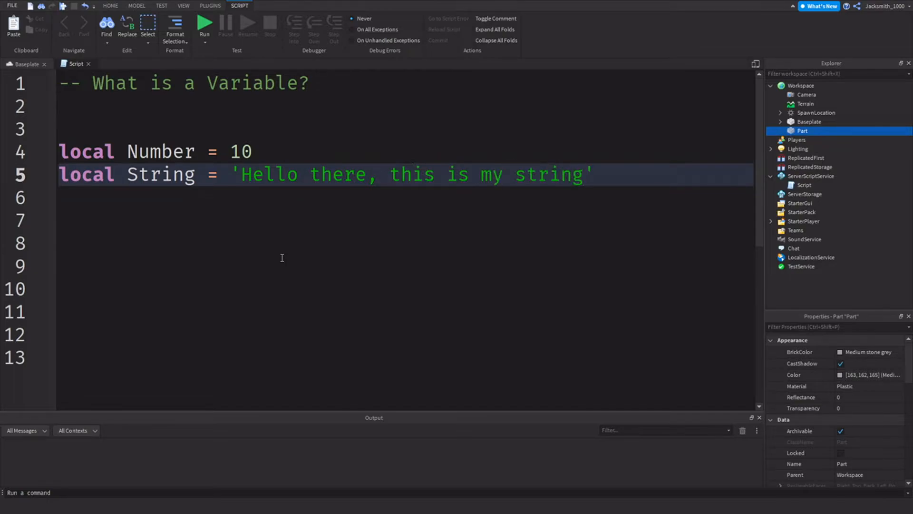
text(!!)
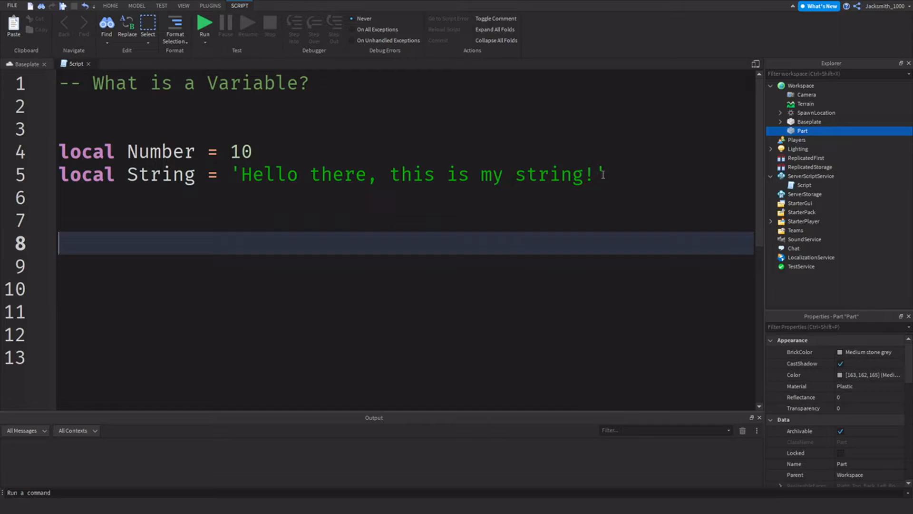
double_click(160, 174)
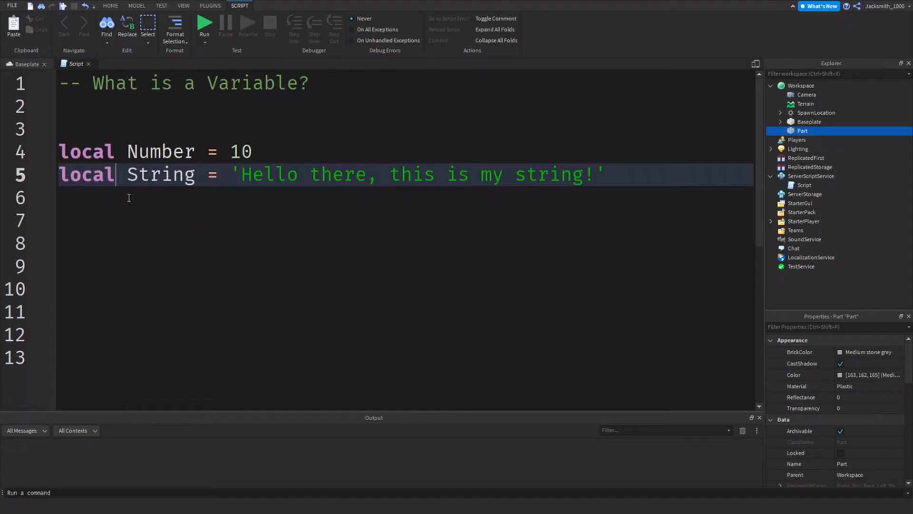
double_click(85, 174)
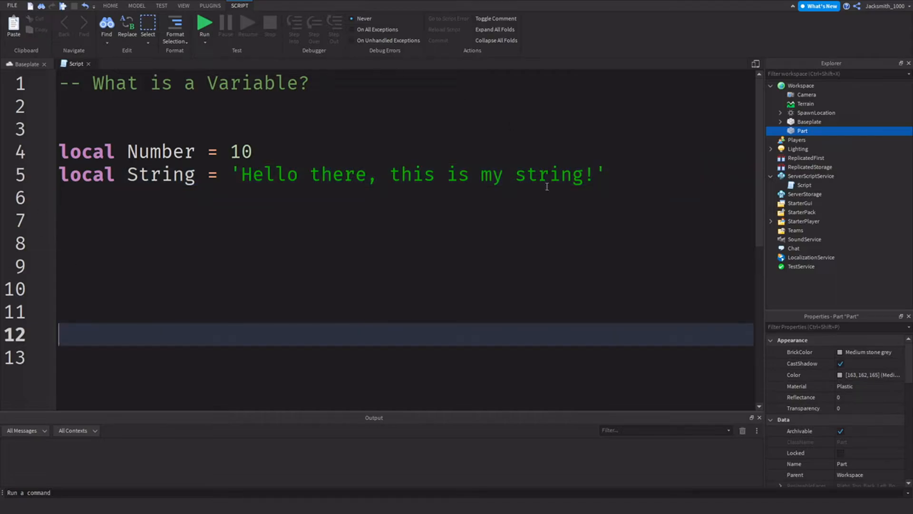
click(607, 174)
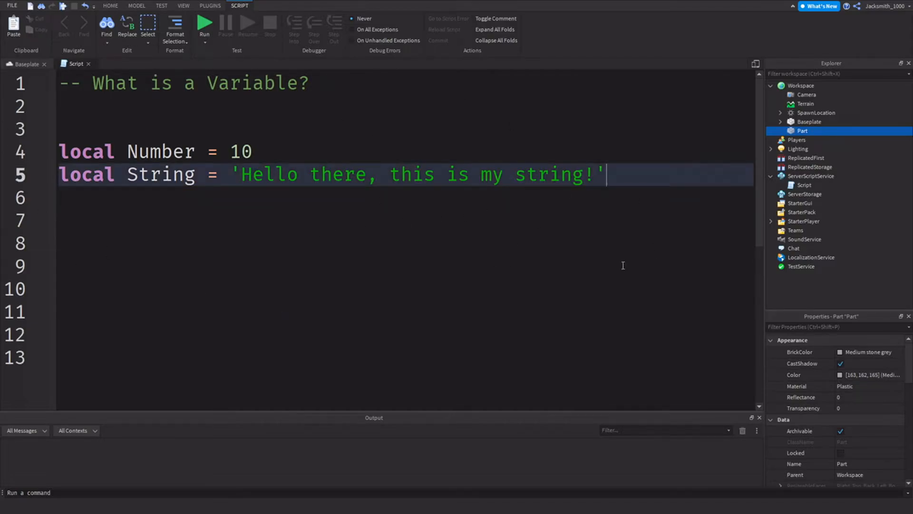
mouse_move(249, 96)
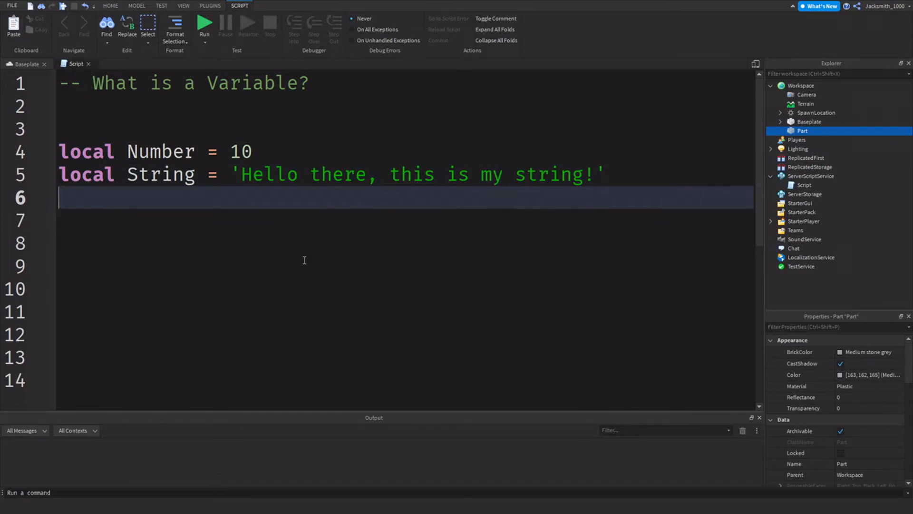
Type local MyBool = true on line 6.
text(local)
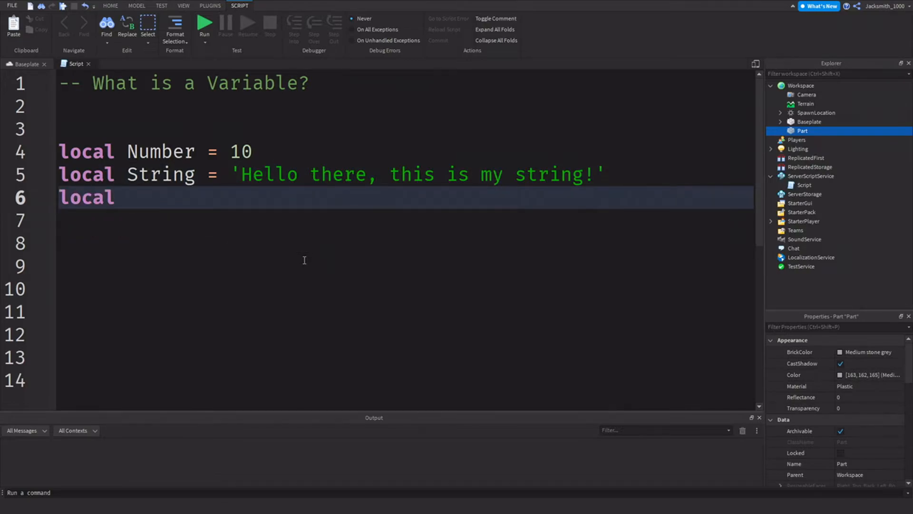
text(MyBool)
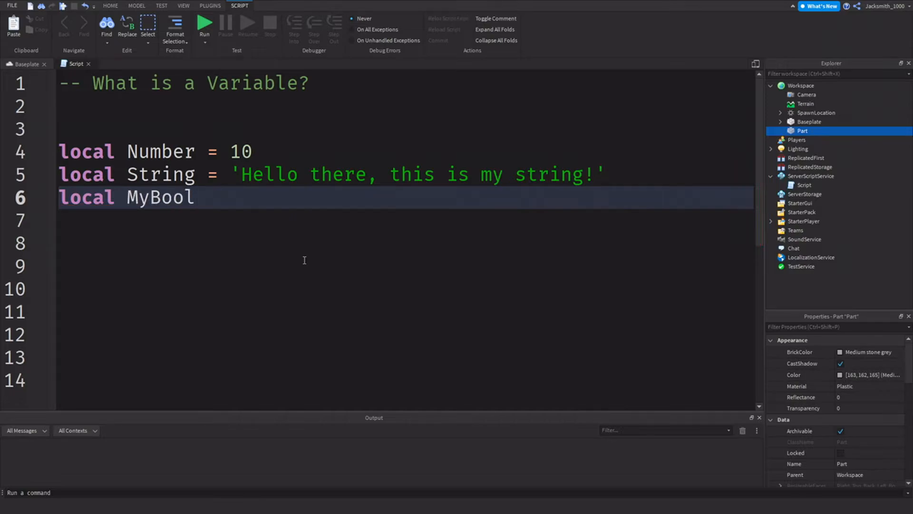
text(= '')
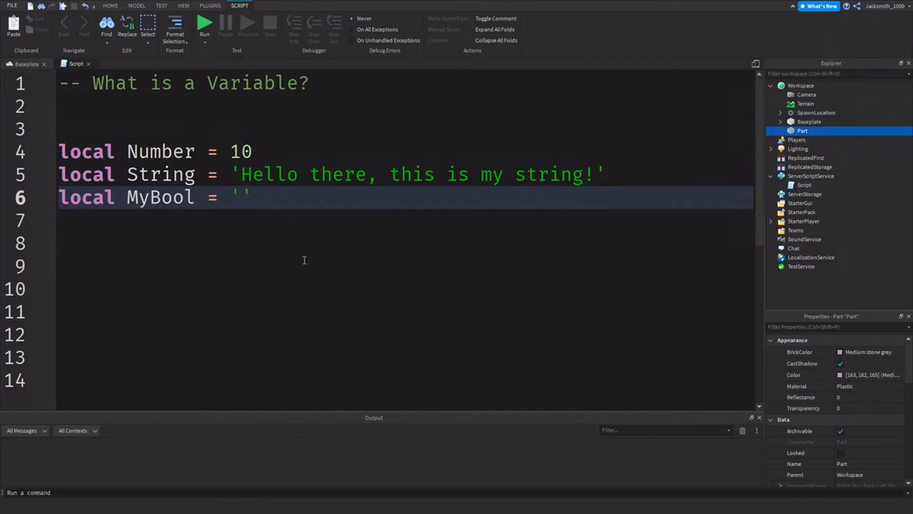
text(fa)
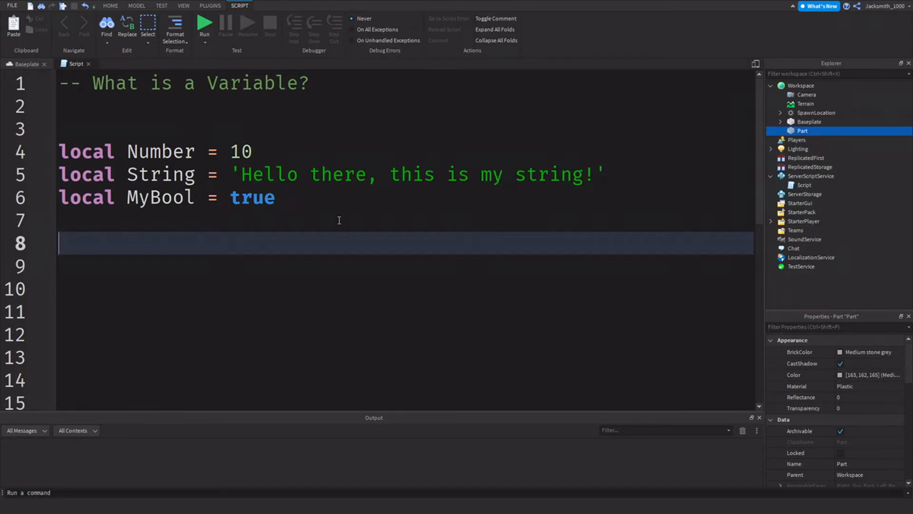
Type local ReplicatedStorage = game:GetService() on line 8.
text(local Re)
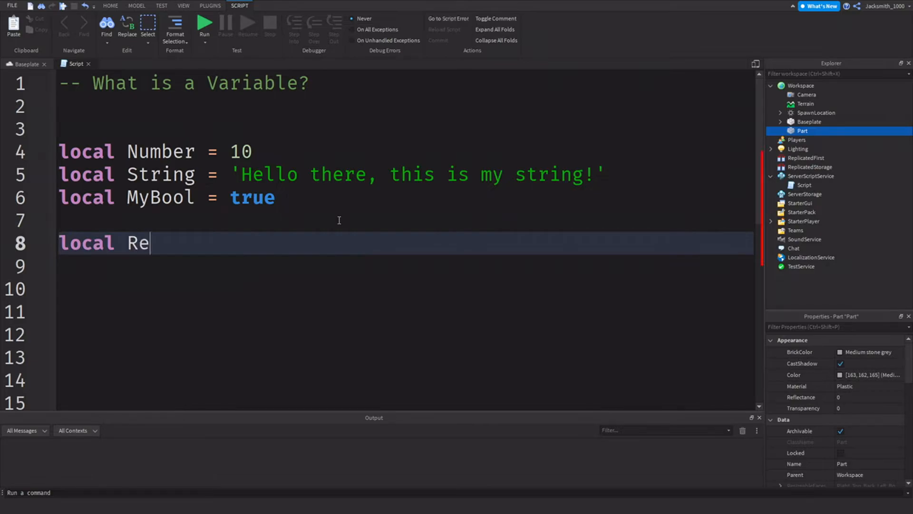
text(plicatedStora)
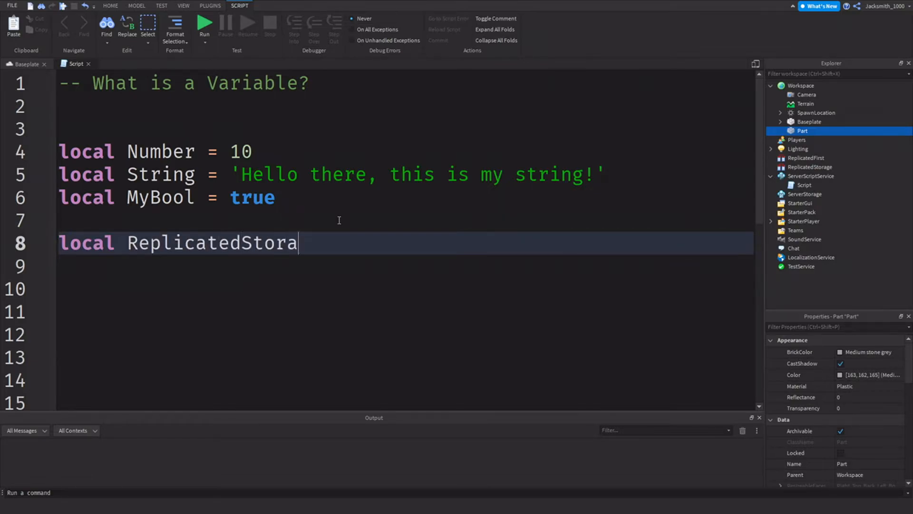
text(ge =)
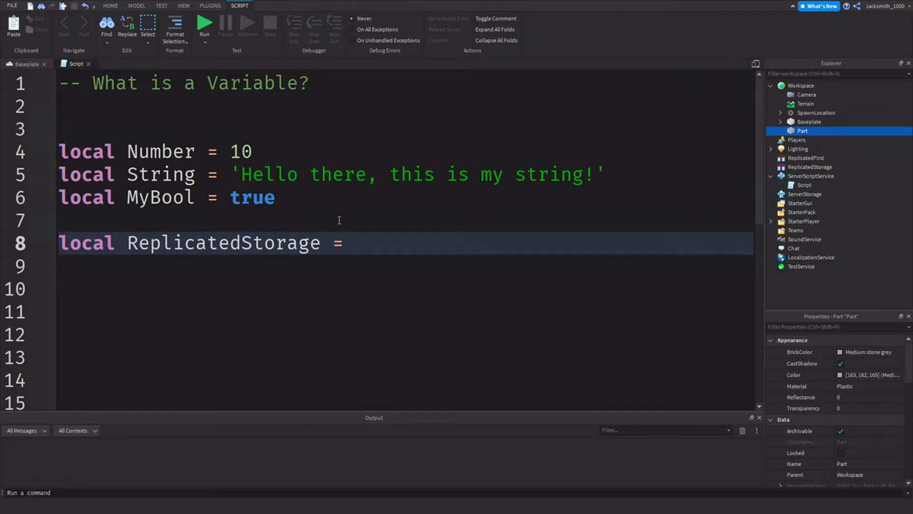
text(game:GetService())
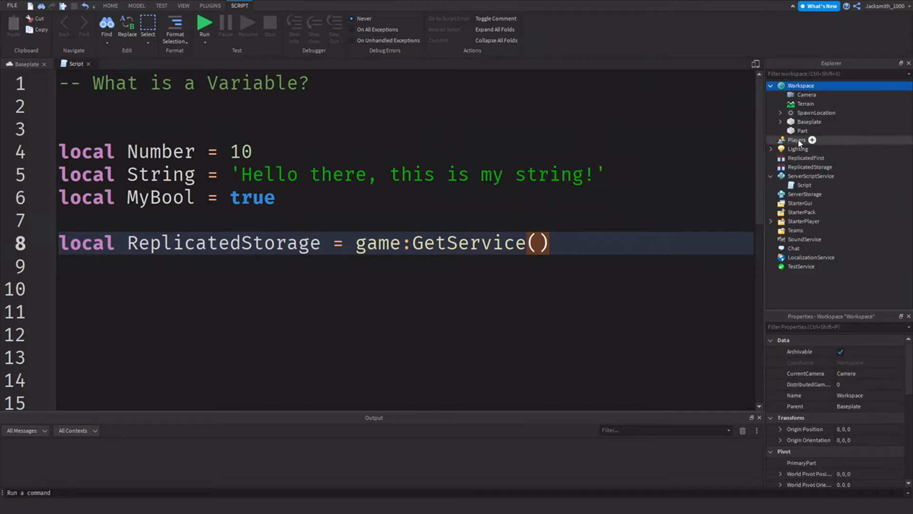
Check the Players, ReplicatedFirst and ServerStorage services in Explorer, then enter 'ReplicatedStorage' as the service name.
click(797, 140)
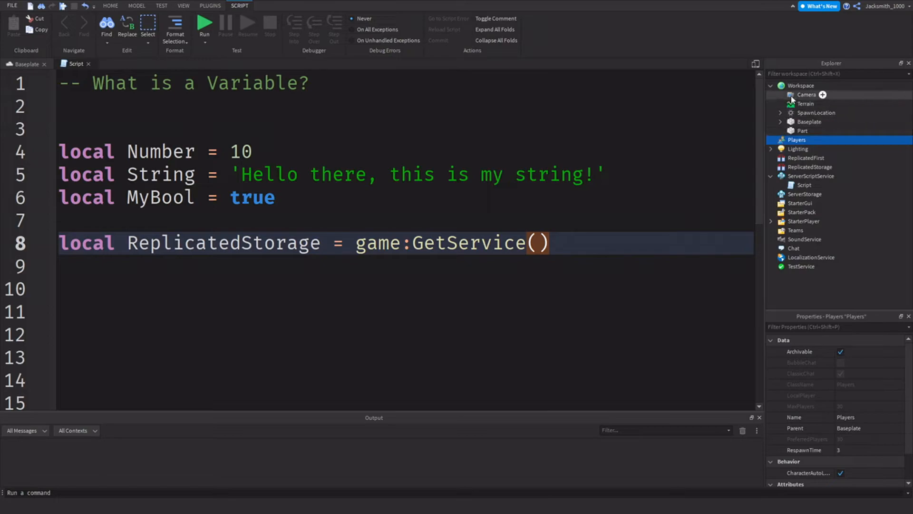
click(809, 157)
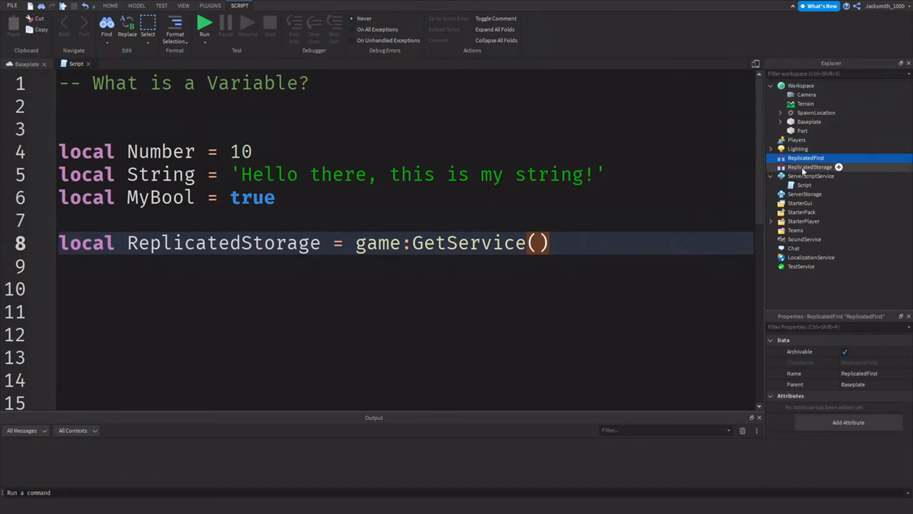
click(805, 194)
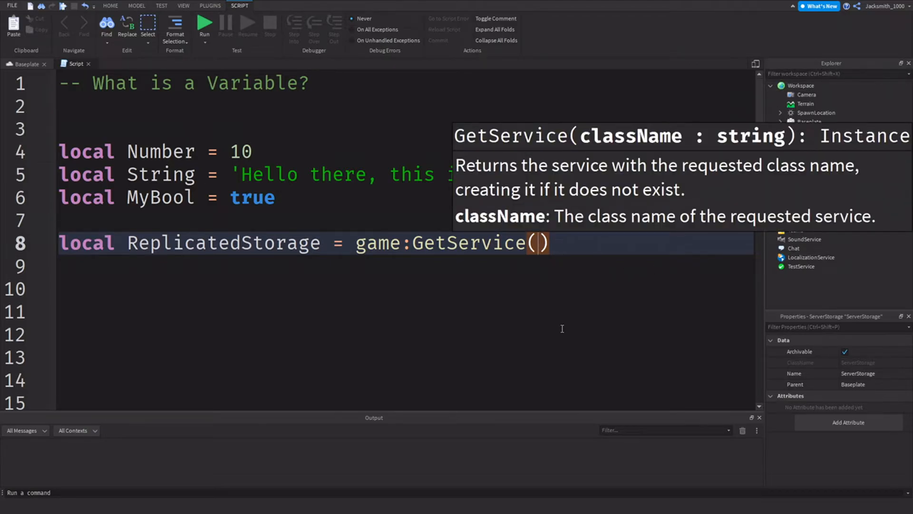
text('Play')
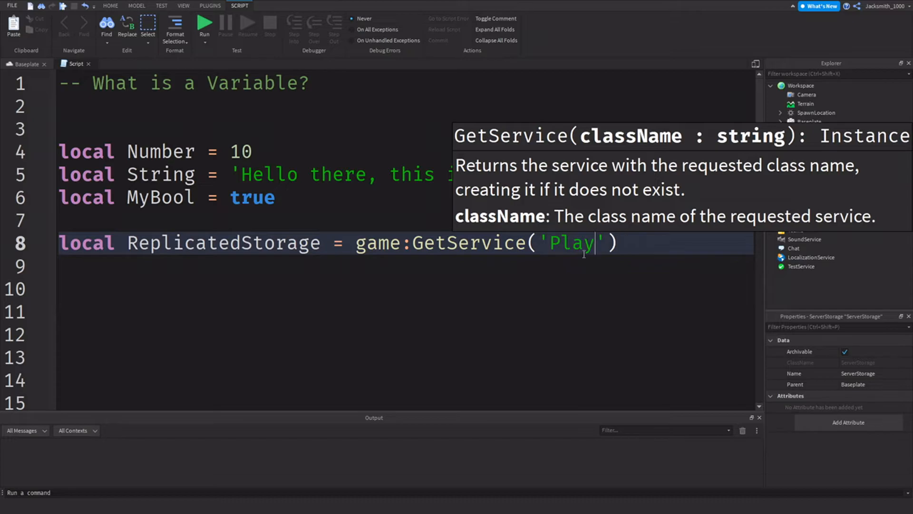
text(Ser)
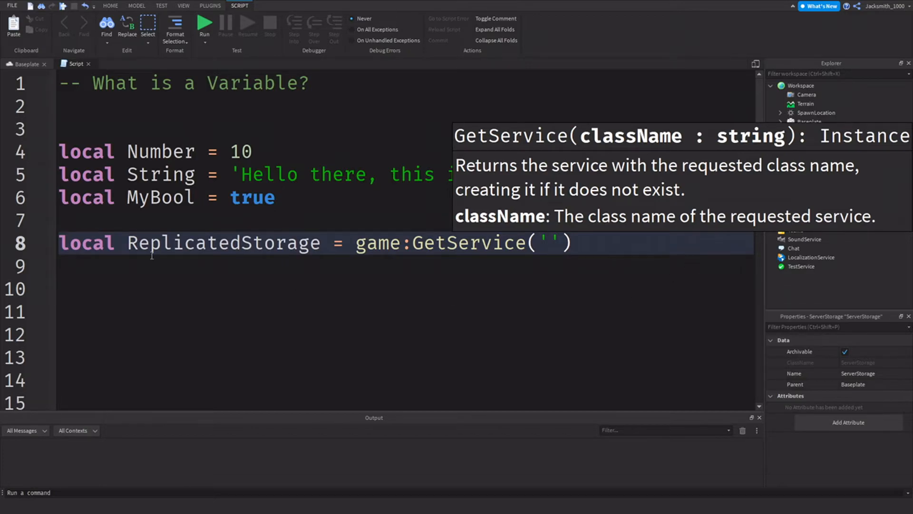
text(ReplicatedStorage)
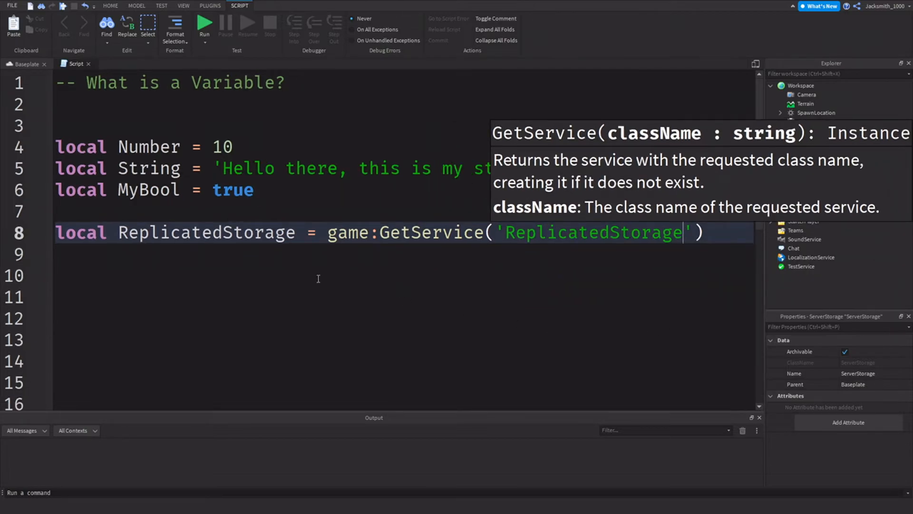
click(227, 296)
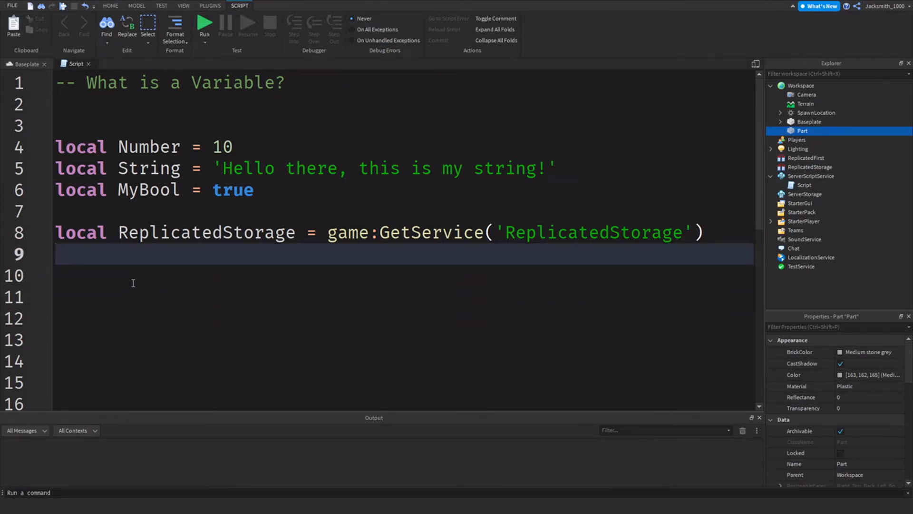
Declare local Part = game.Workspace:WaitForChild('Part') using autocomplete suggestions.
text(local Pa)
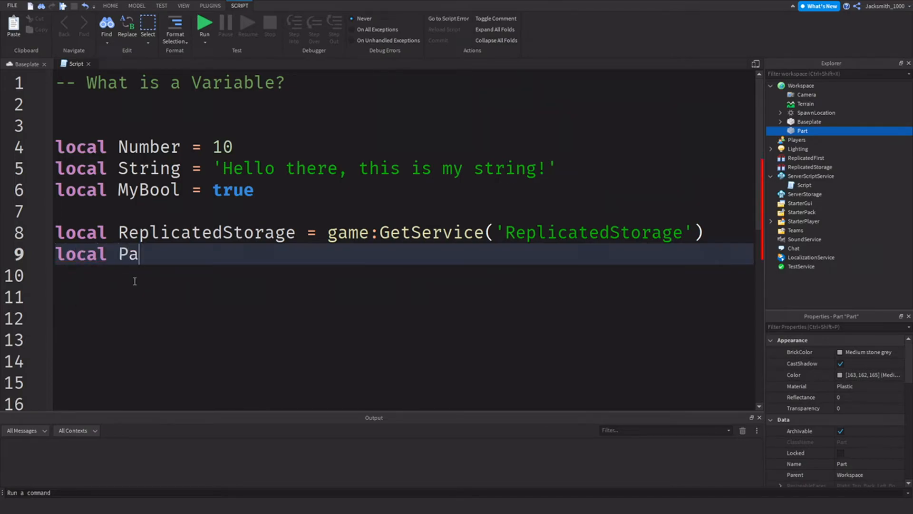
text(rt = game)
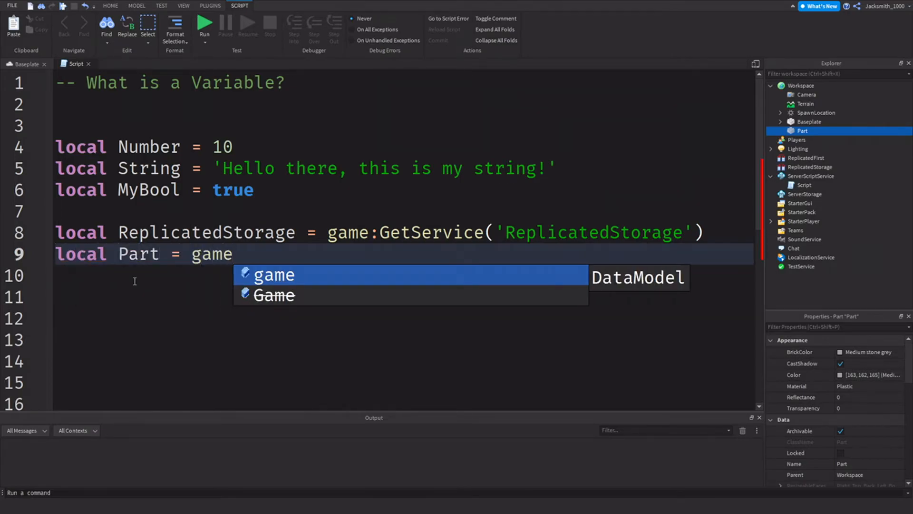
text(.Workspace:)
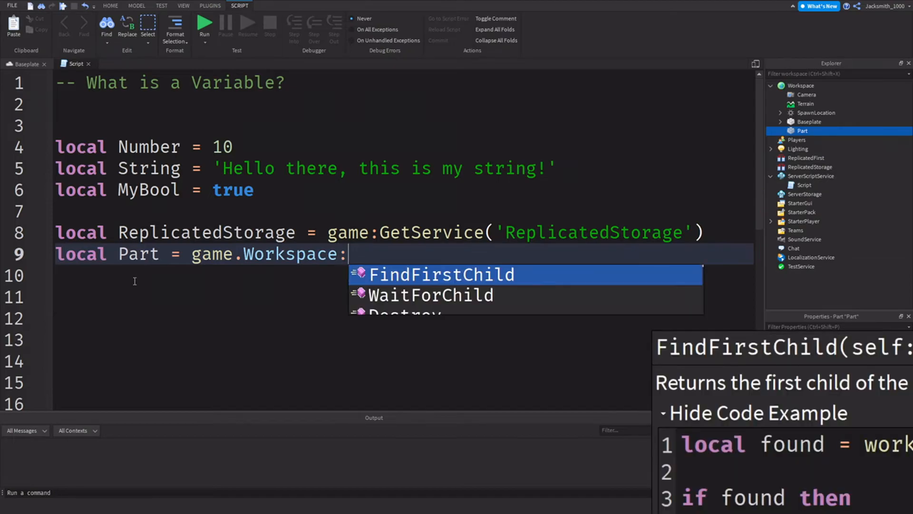
click(429, 295)
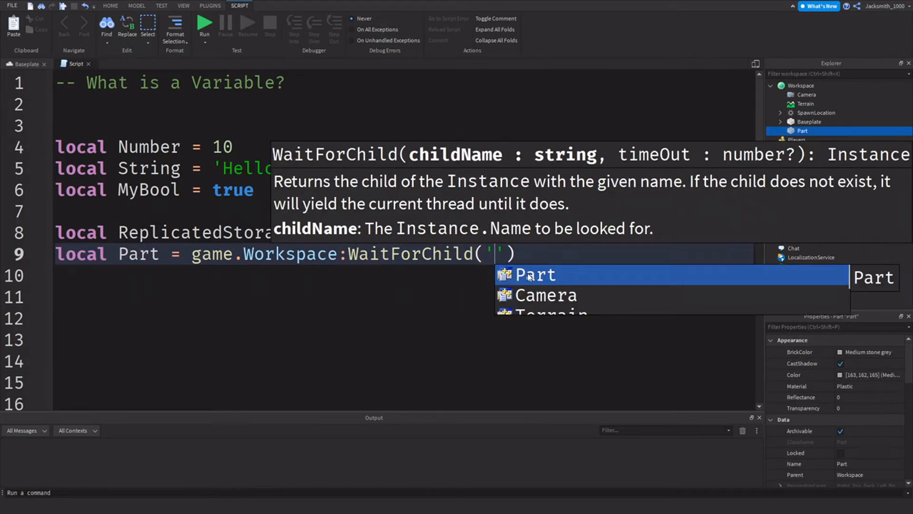
click(534, 274)
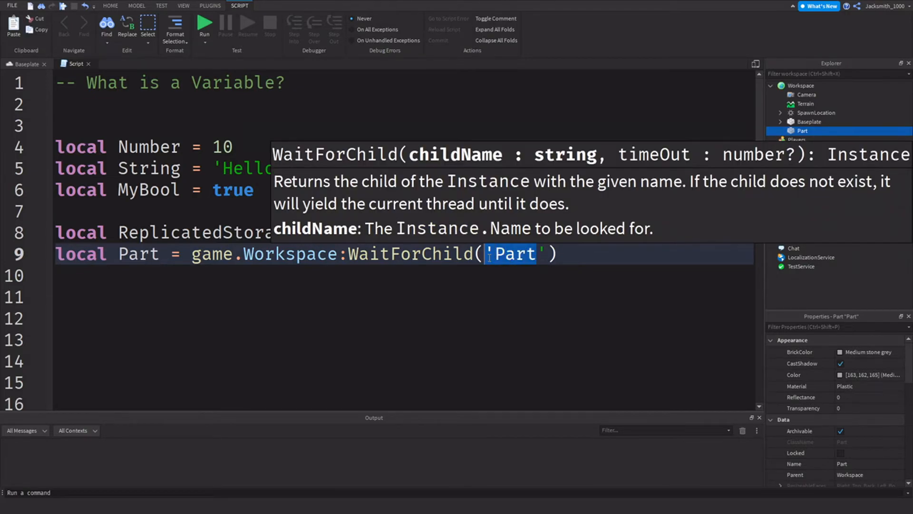
Start line 11 by typing Part.
click(198, 297)
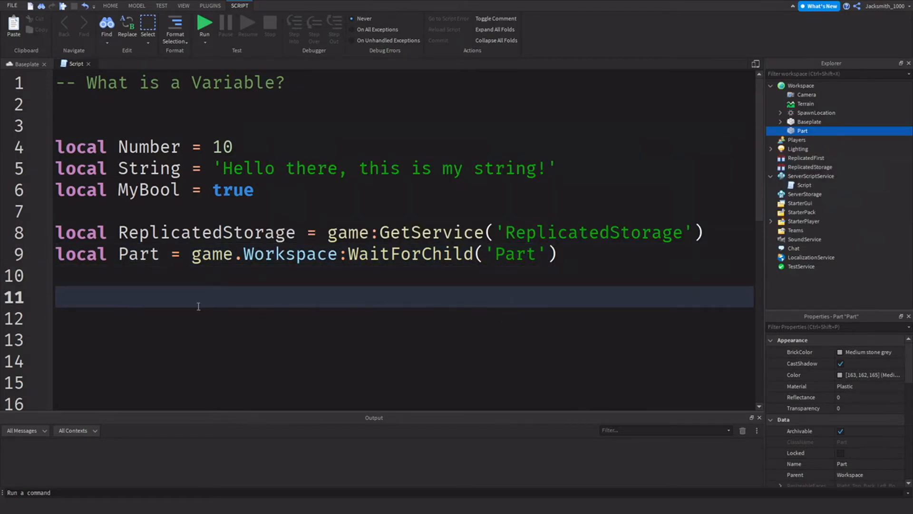
text(Part)
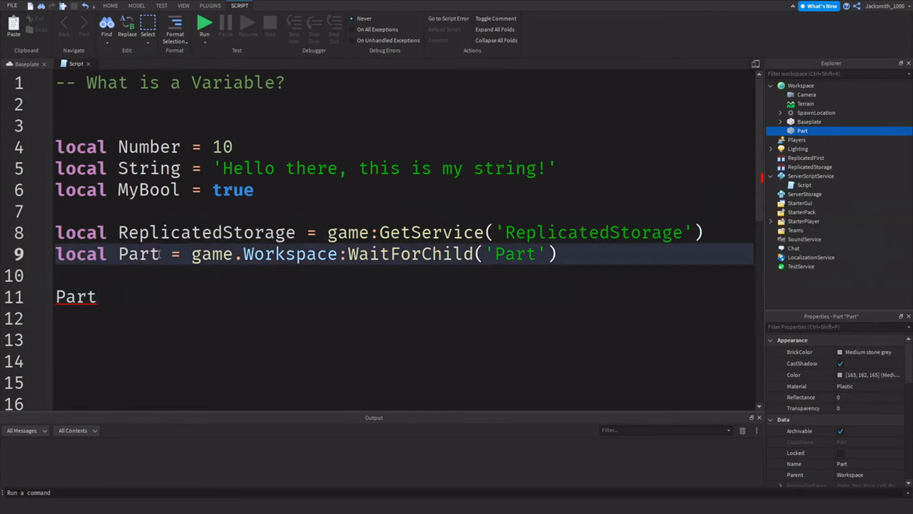
drag(358, 253, 563, 253)
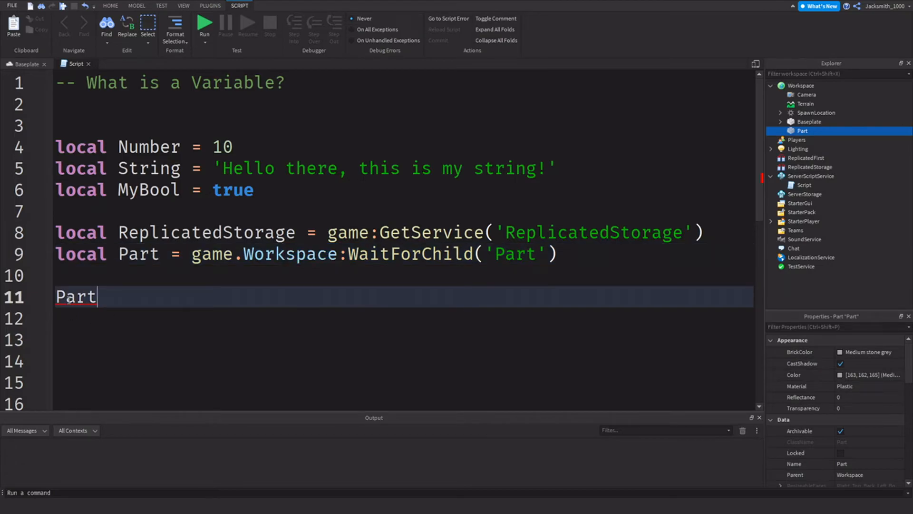
mouse_move(89, 320)
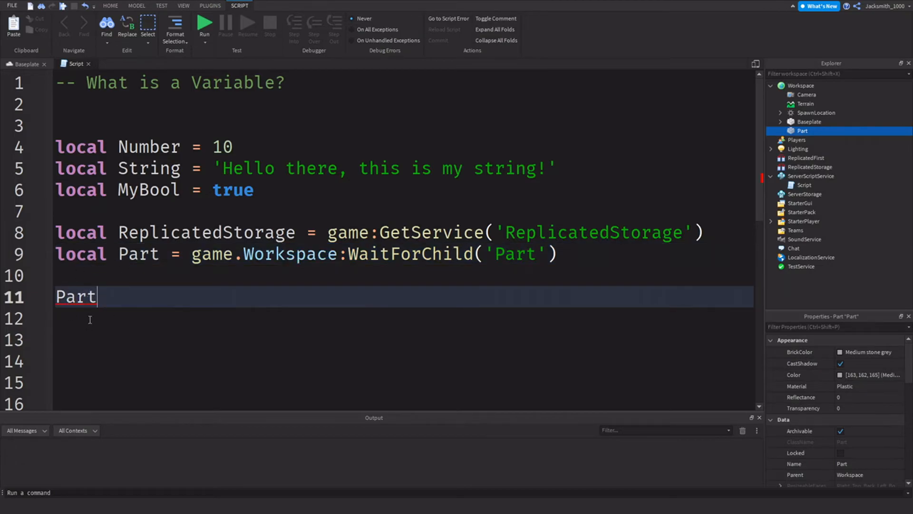
Complete line 11 as Part.Parent = ReplicatedStorage and return to the Baseplate scene.
text(.Parent = ReplicatedStorage)
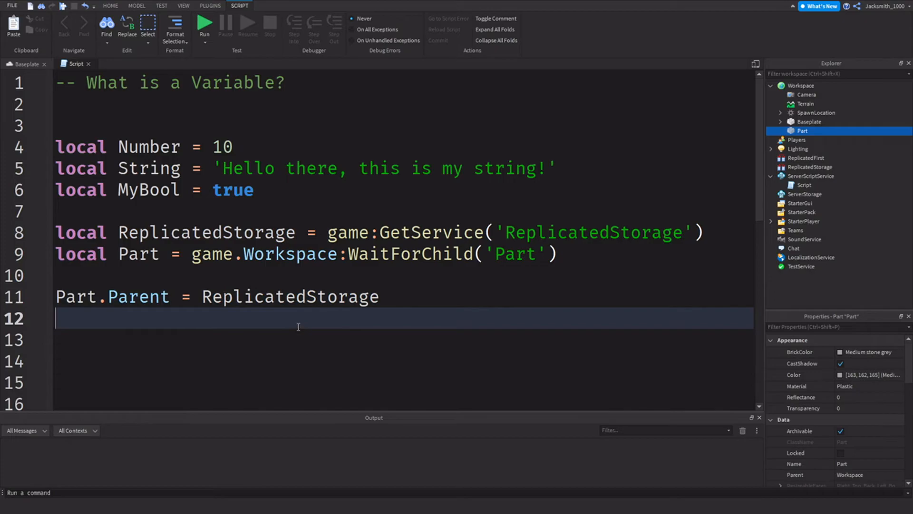
double_click(290, 296)
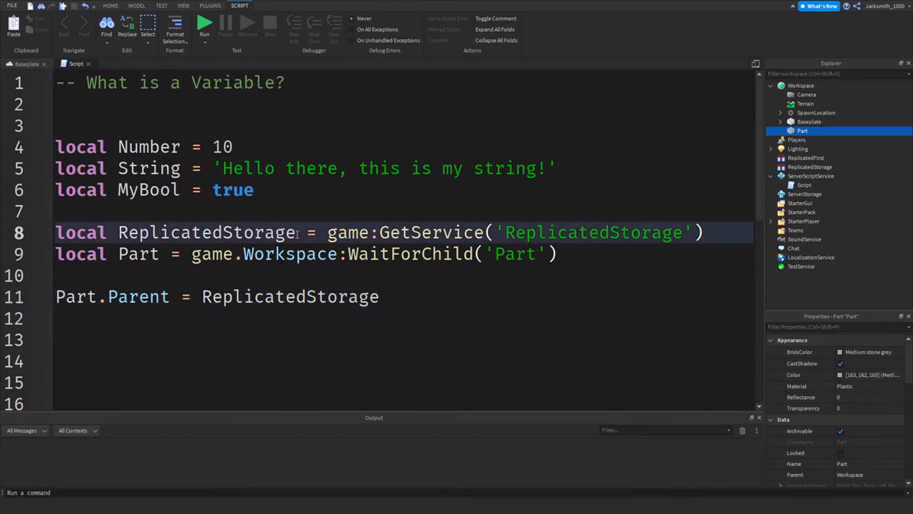
double_click(206, 231)
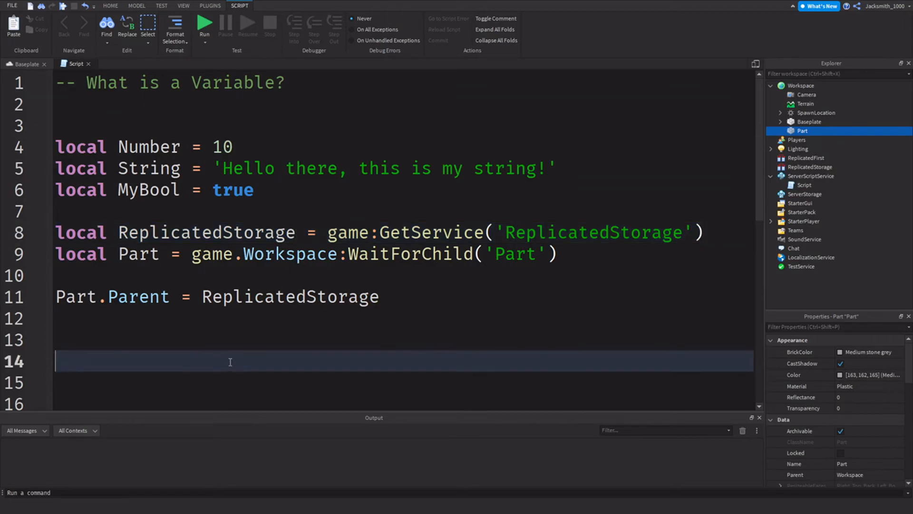
click(109, 5)
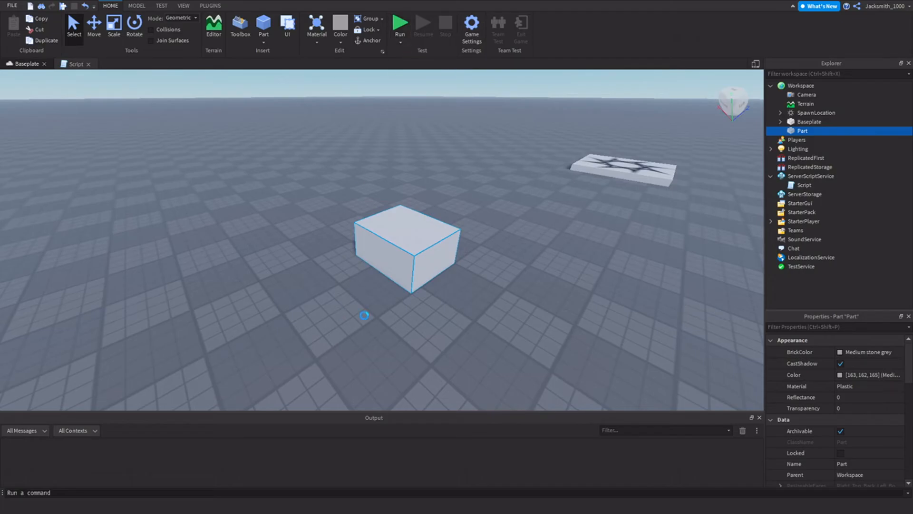
Playtest, find Part under ReplicatedStorage in Explorer, then stop and reopen the script.
click(400, 24)
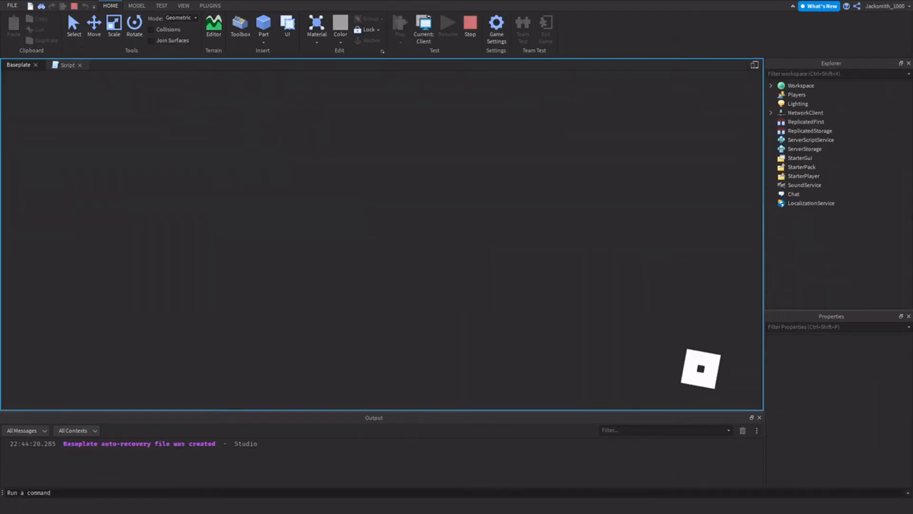
click(239, 26)
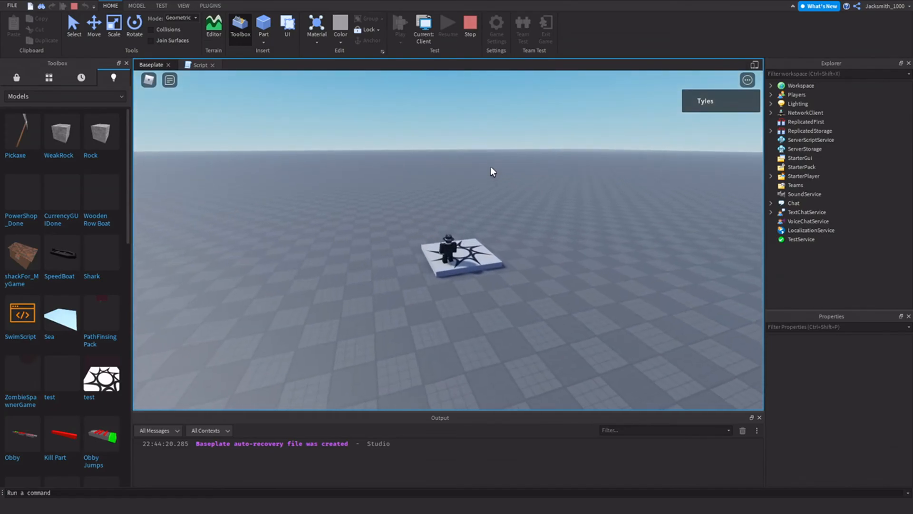
click(770, 130)
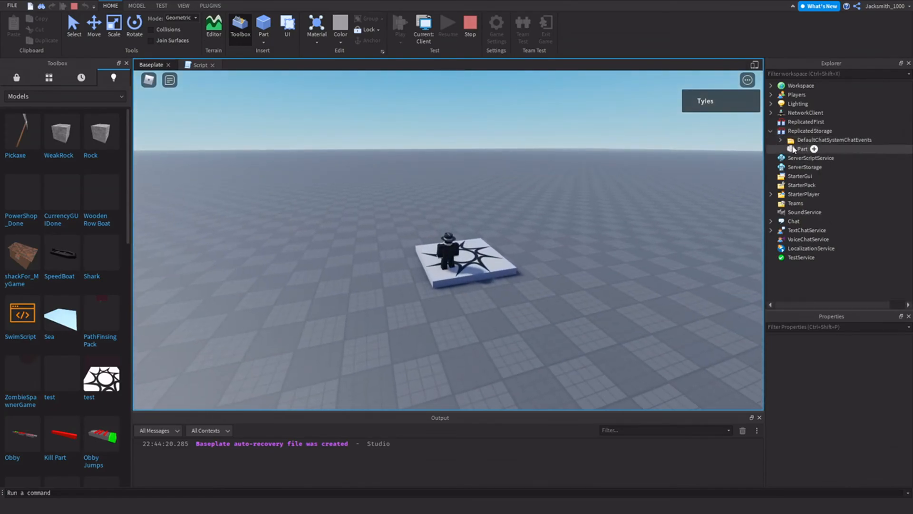
click(802, 149)
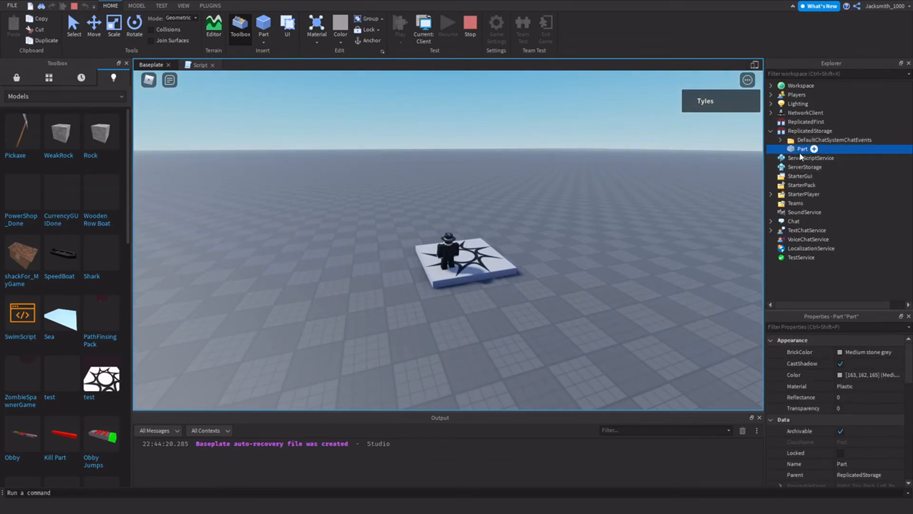
click(199, 64)
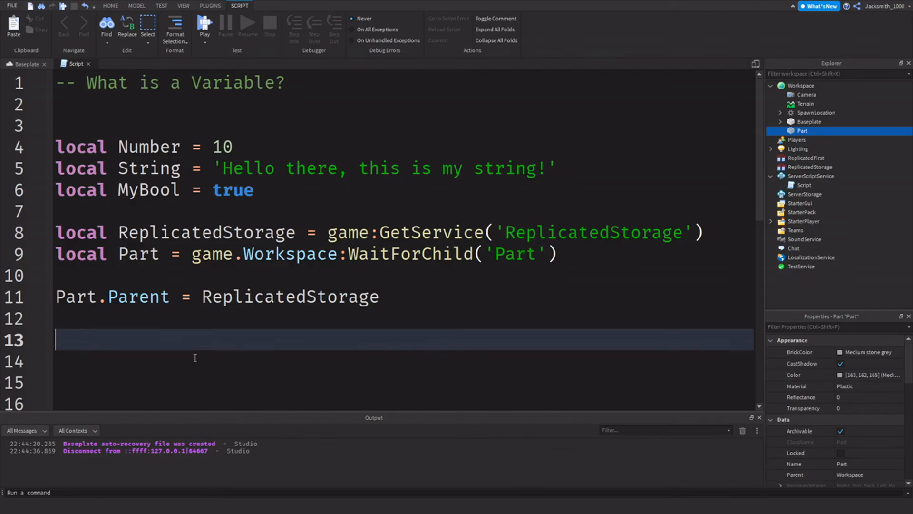
mouse_move(81, 412)
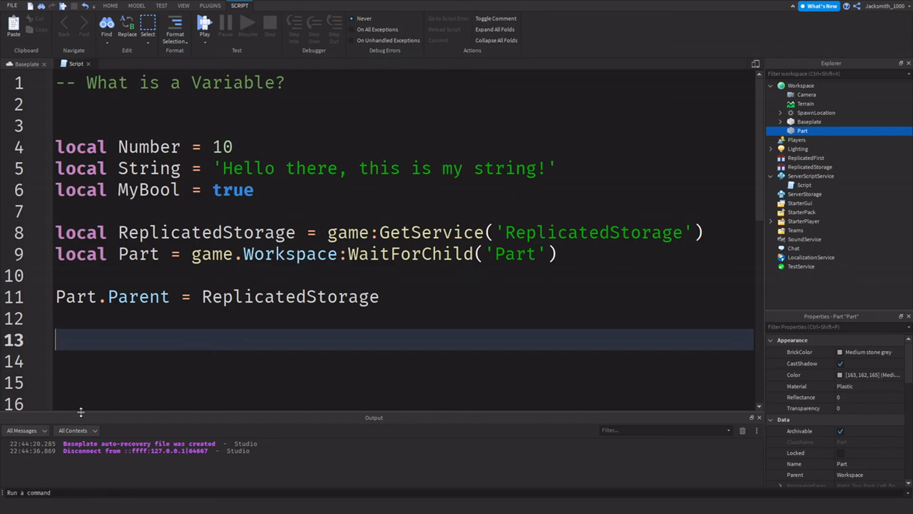